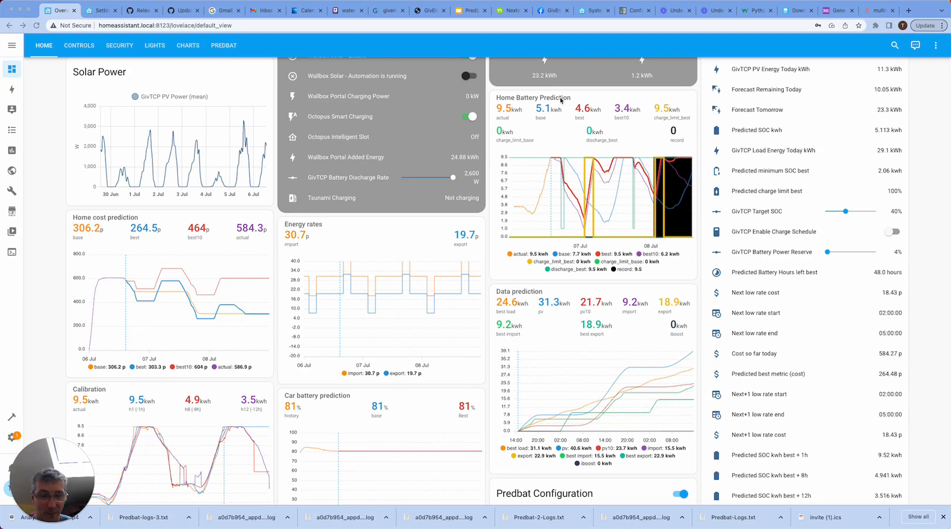
mouse_move(518, 211)
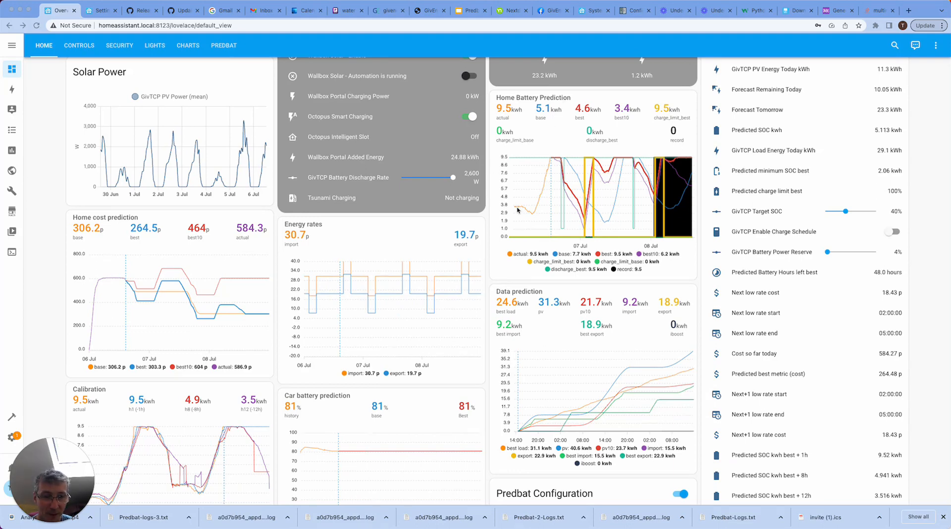
mouse_move(495, 222)
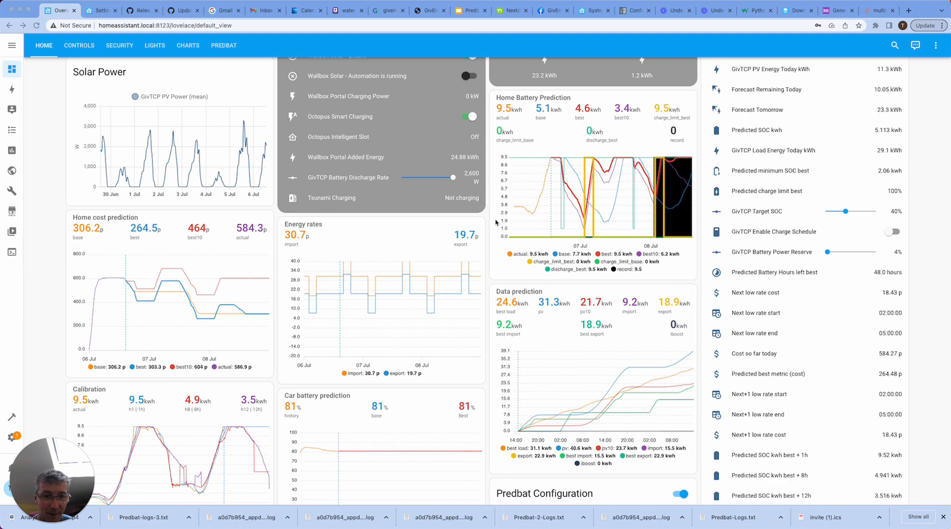
mouse_move(529, 213)
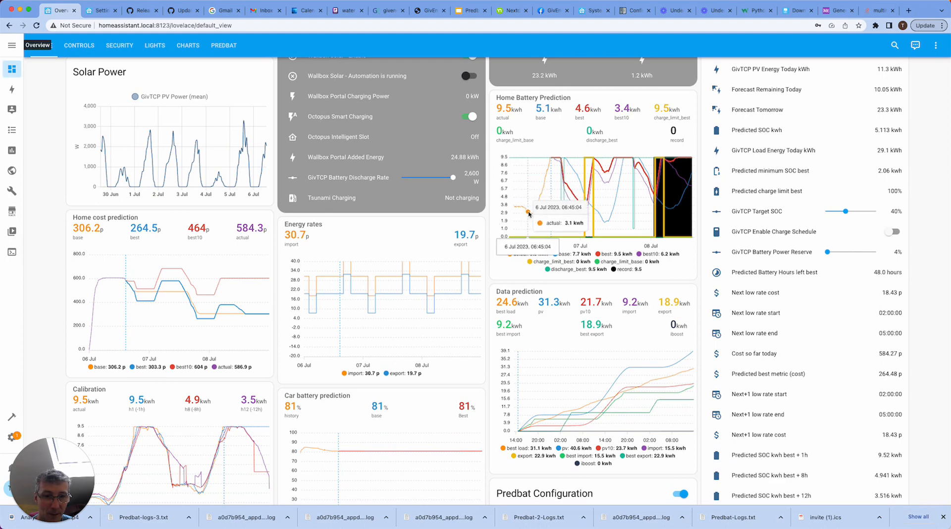
mouse_move(537, 208)
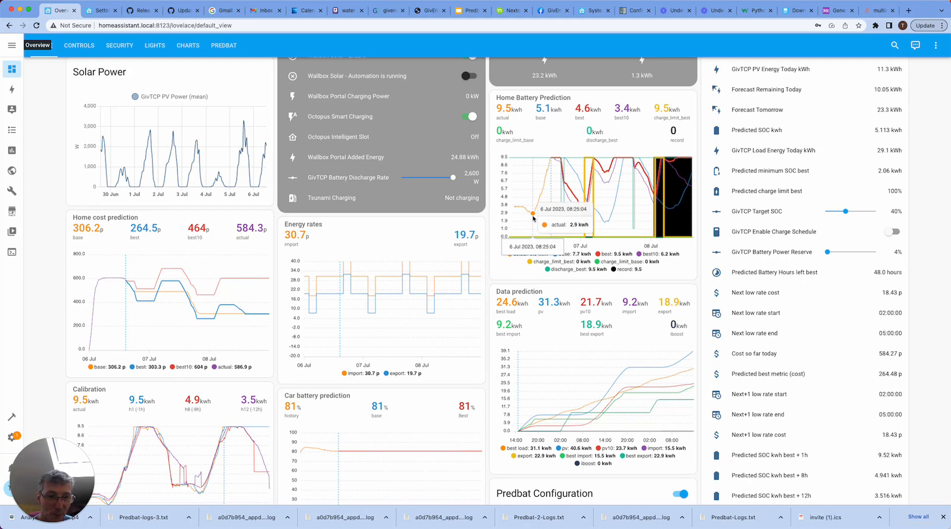
mouse_move(551, 160)
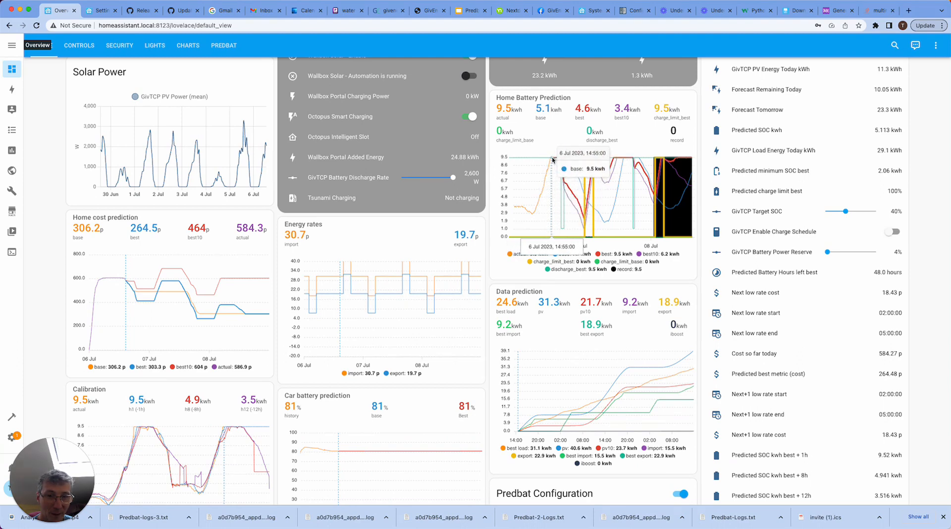
mouse_move(551, 237)
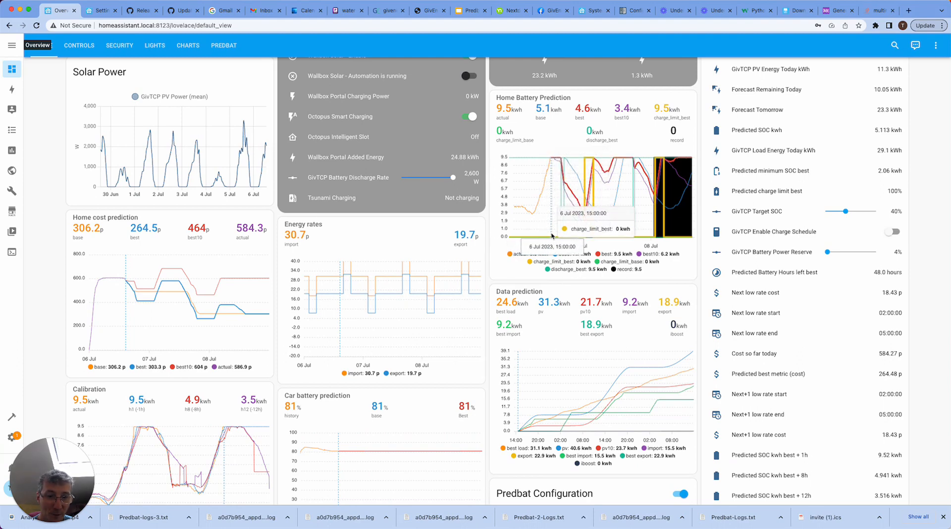
mouse_move(692, 259)
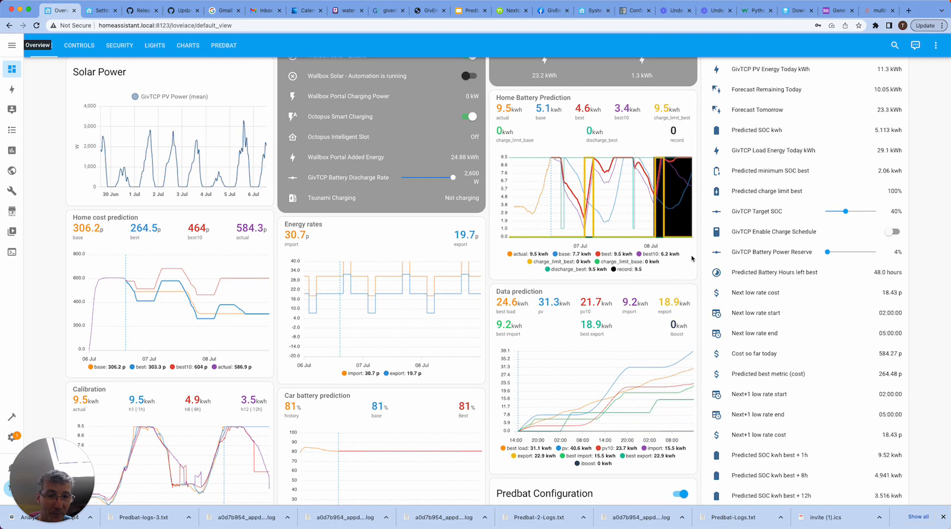
mouse_move(573, 290)
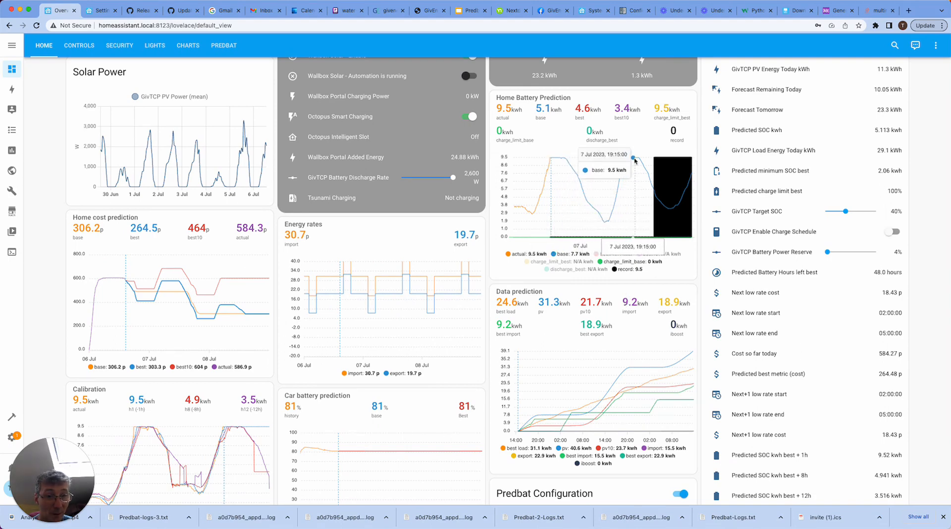
mouse_move(684, 271)
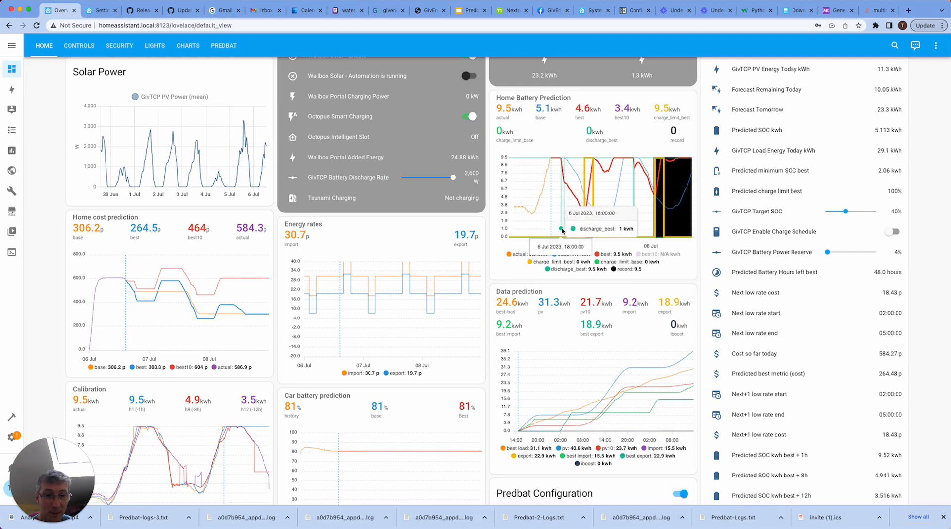
mouse_move(558, 164)
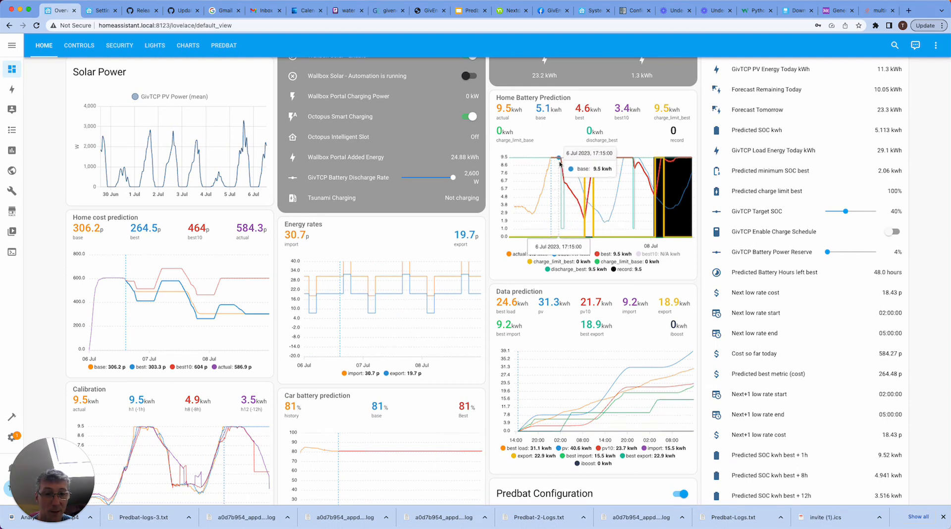
mouse_move(565, 185)
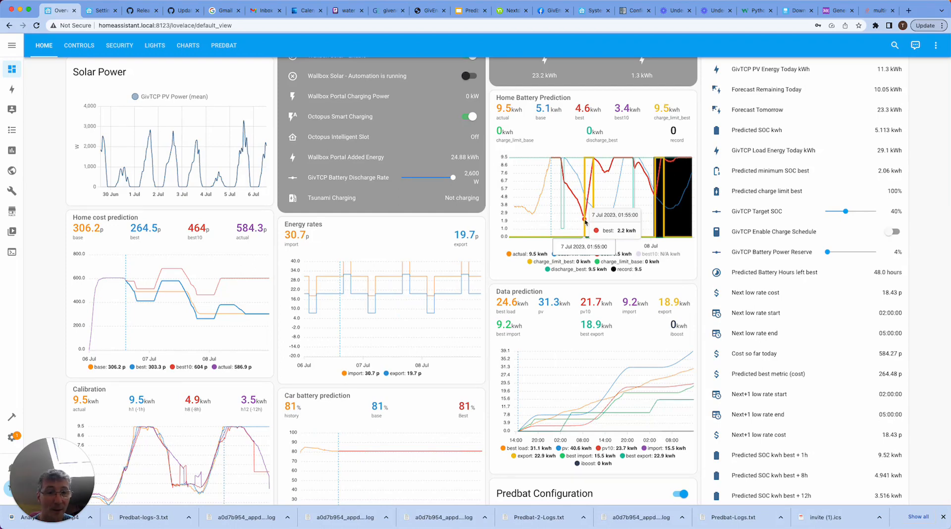
mouse_move(591, 161)
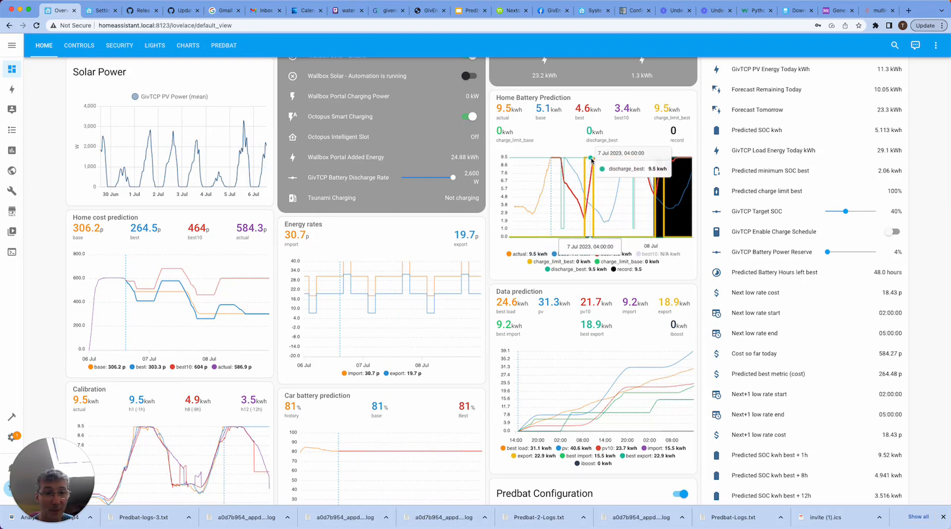
mouse_move(613, 177)
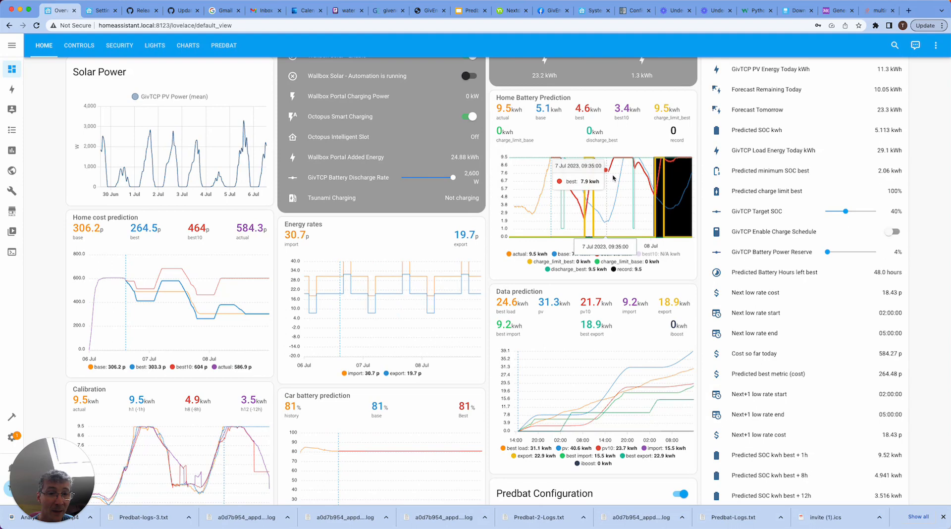
mouse_move(605, 185)
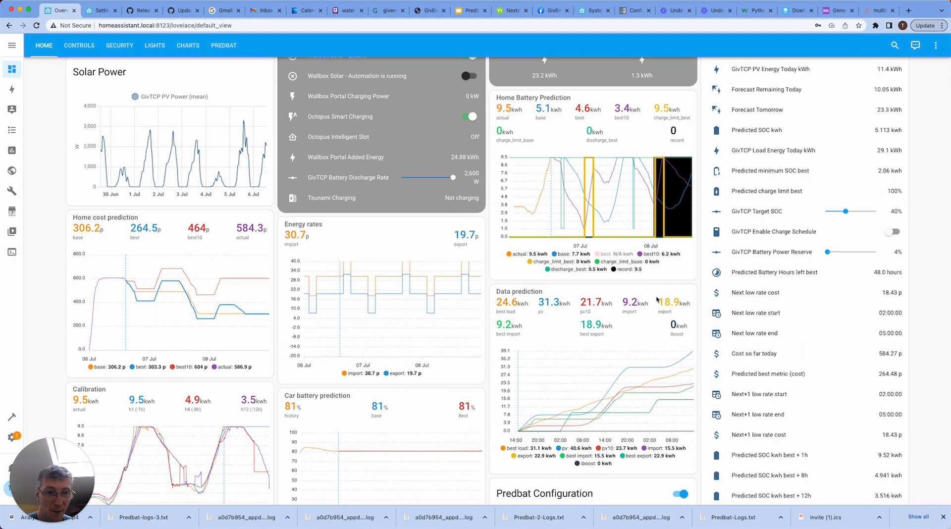
mouse_move(590, 203)
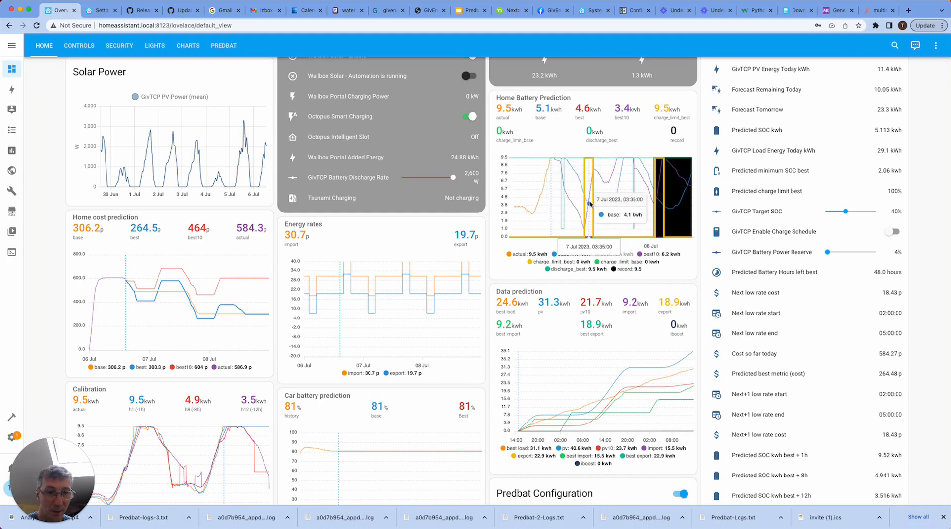
mouse_move(581, 221)
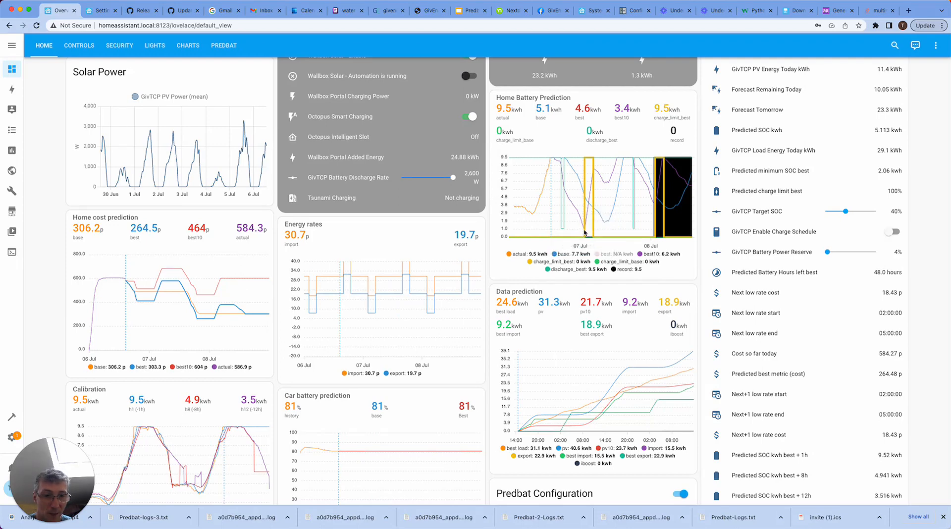
mouse_move(583, 231)
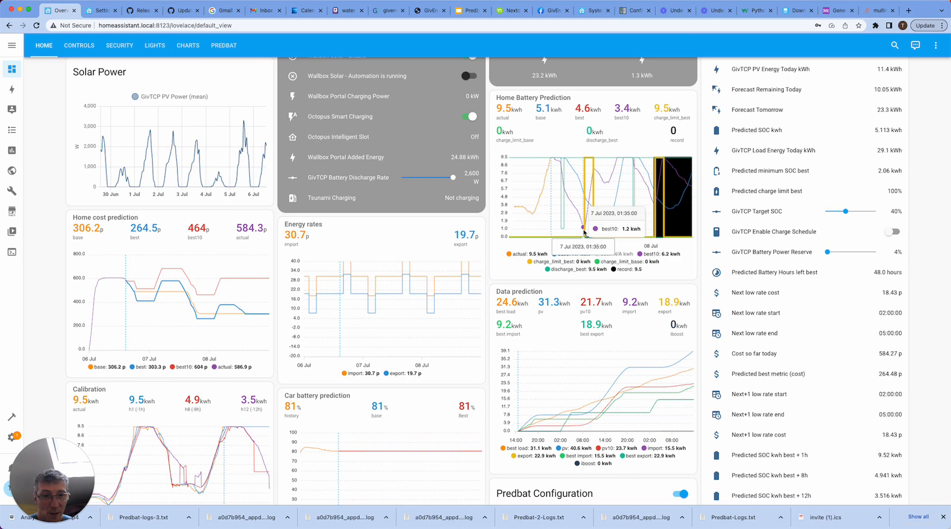
mouse_move(568, 167)
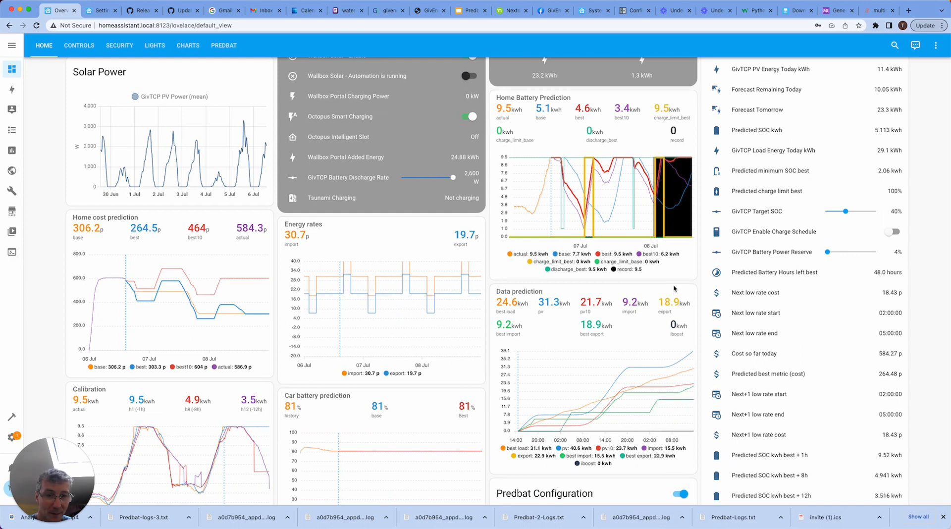
mouse_move(672, 289)
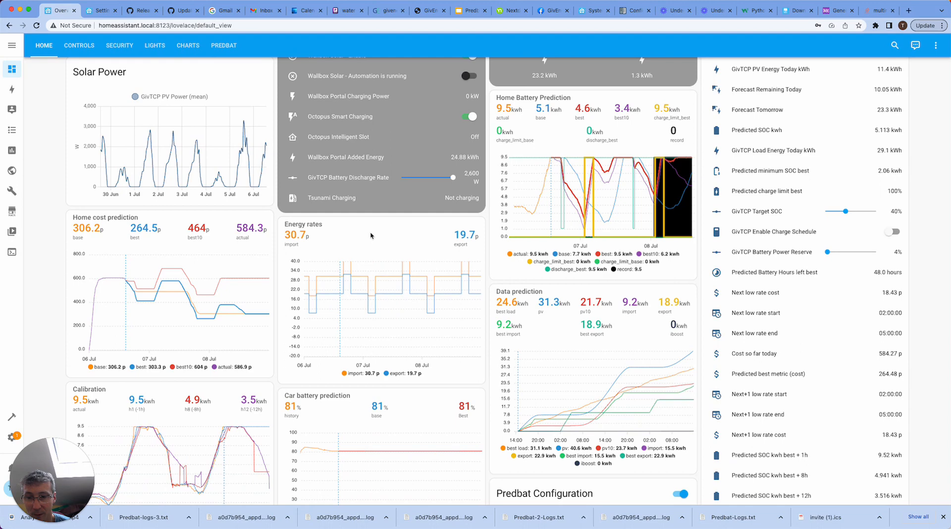
mouse_move(378, 235)
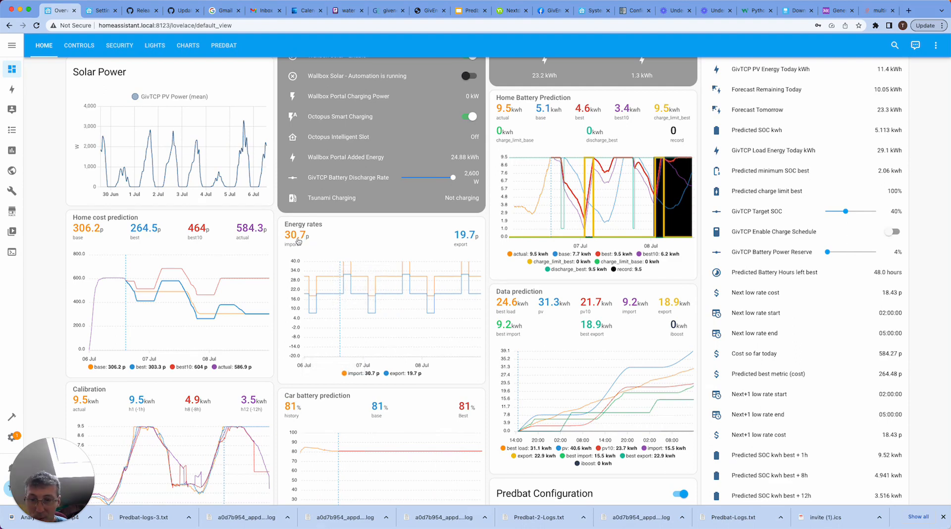
mouse_move(460, 241)
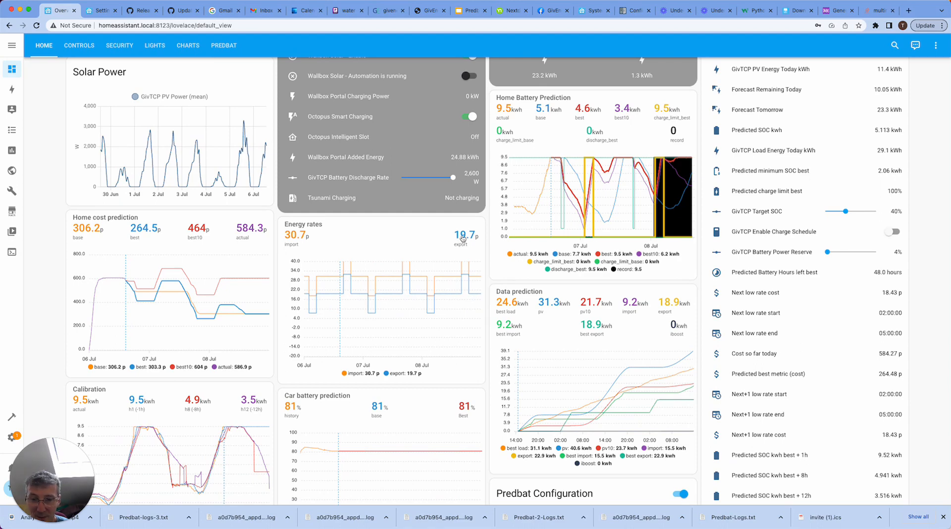
mouse_move(343, 286)
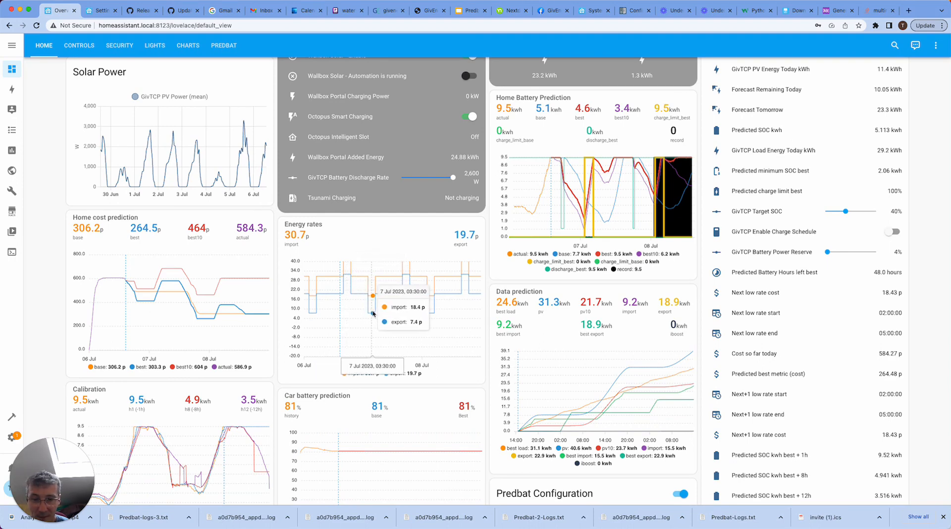
mouse_move(461, 379)
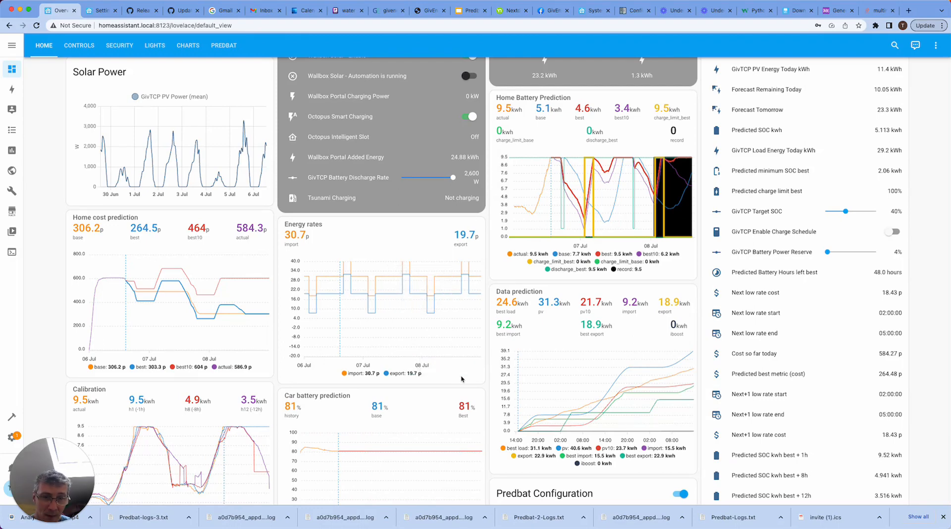
mouse_move(461, 364)
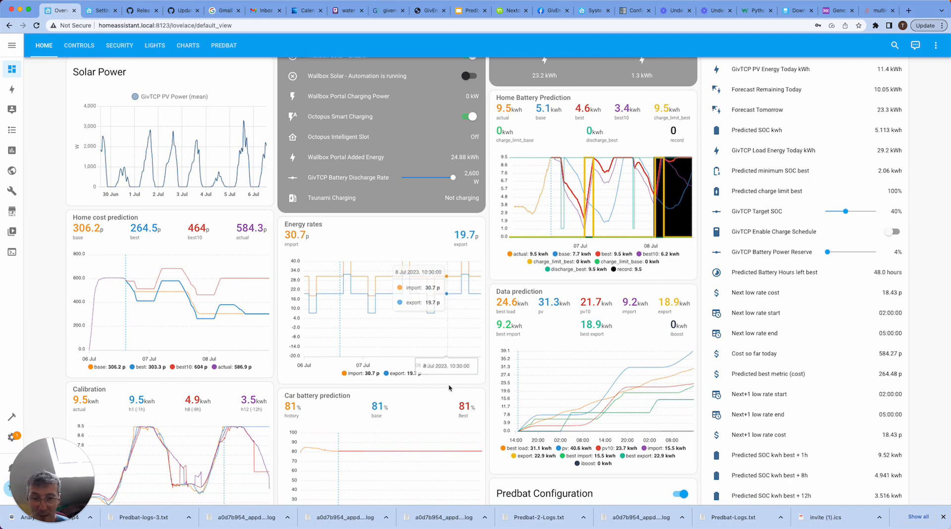
mouse_move(467, 349)
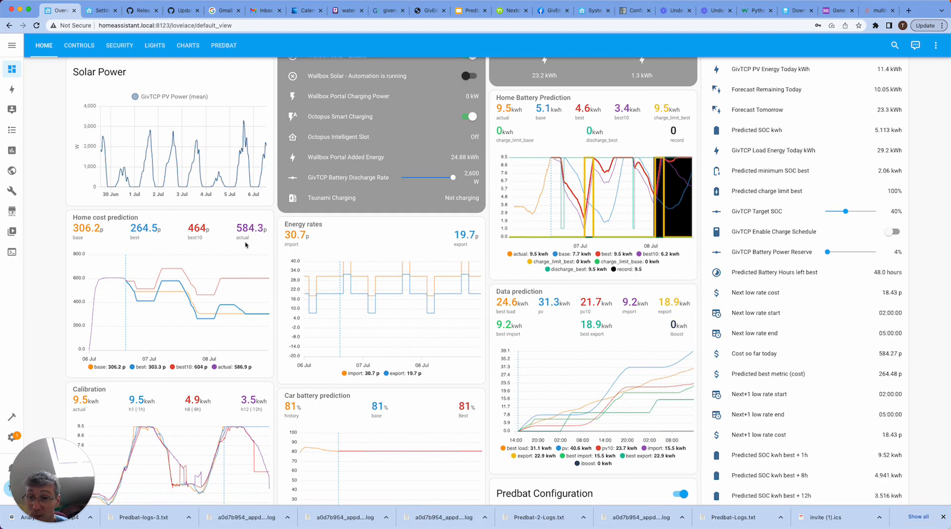
mouse_move(251, 229)
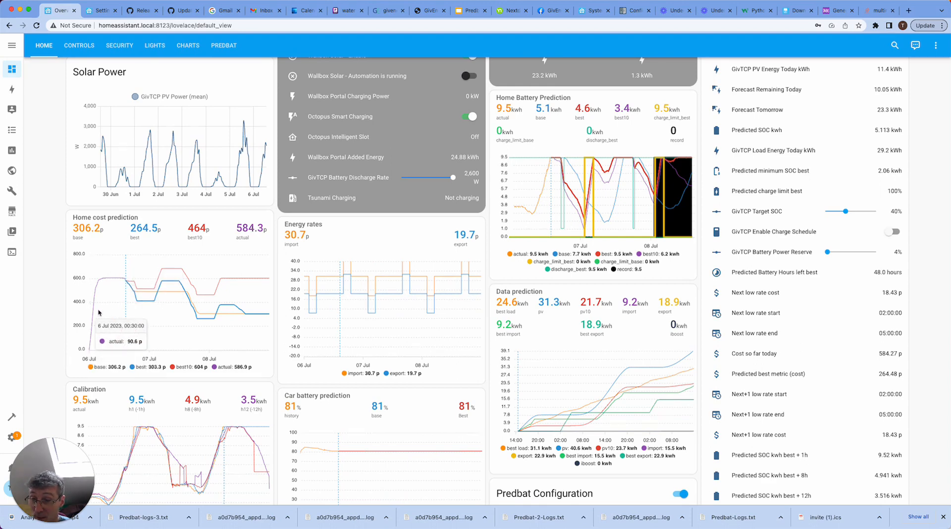
mouse_move(292, 245)
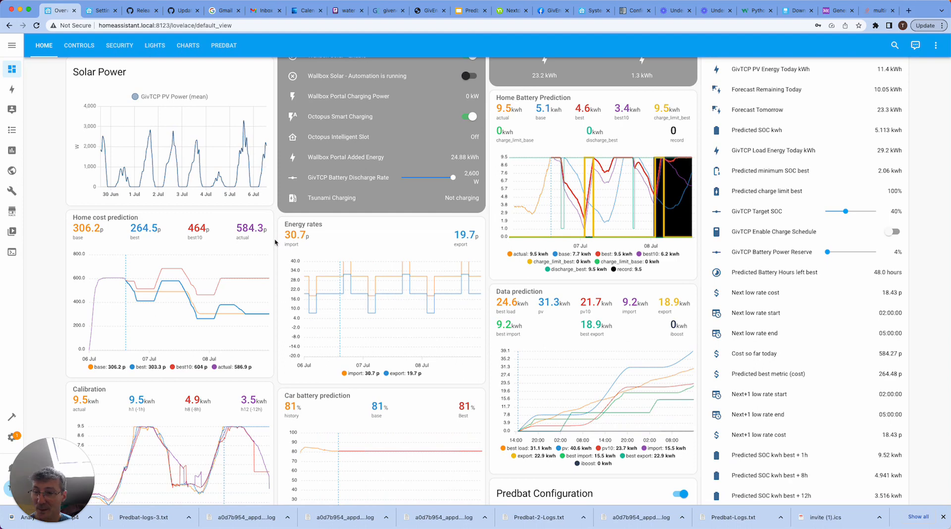
mouse_move(275, 240)
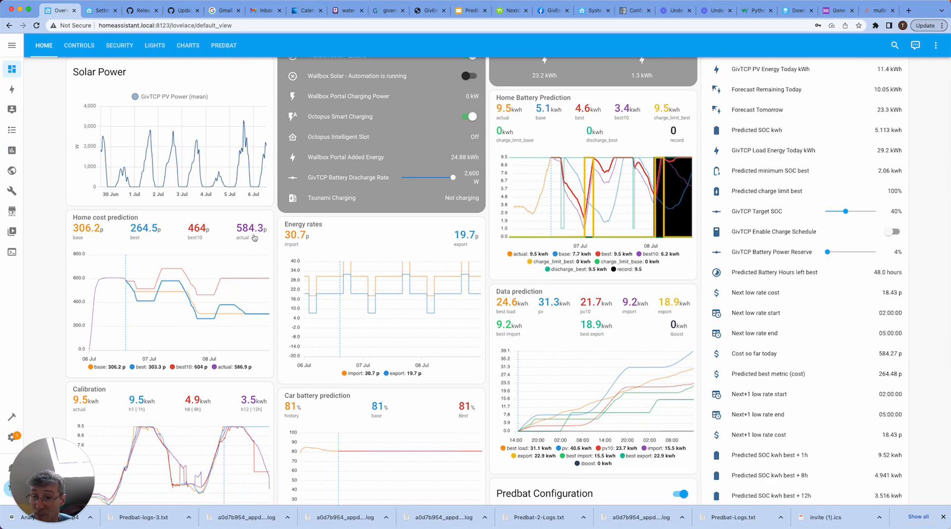
mouse_move(148, 235)
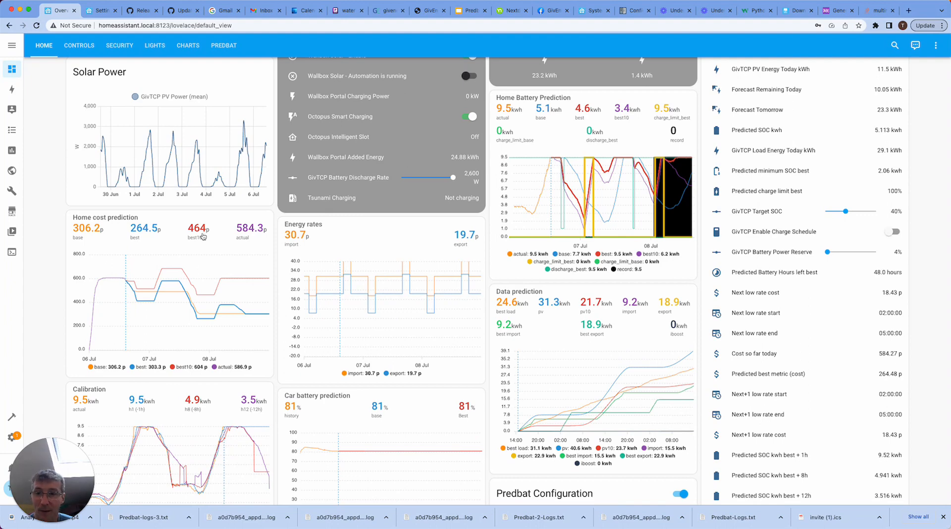
mouse_move(204, 235)
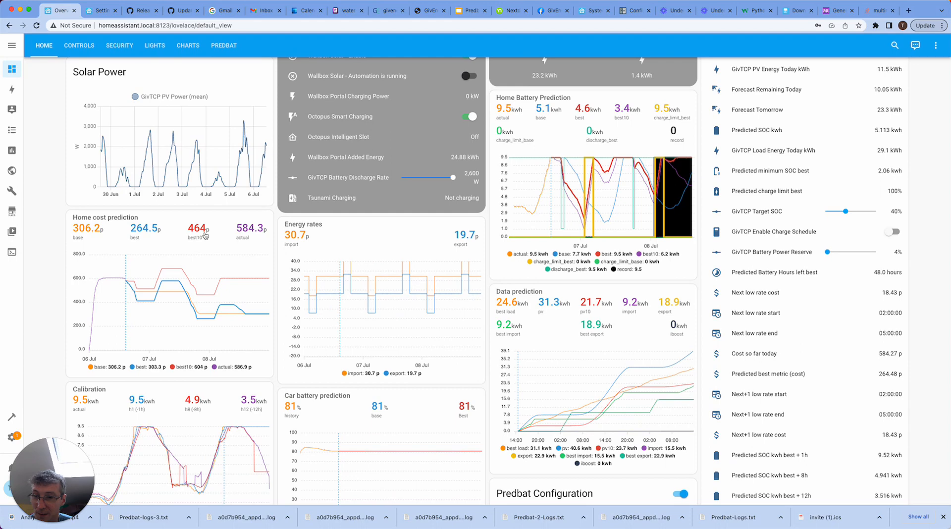
mouse_move(231, 232)
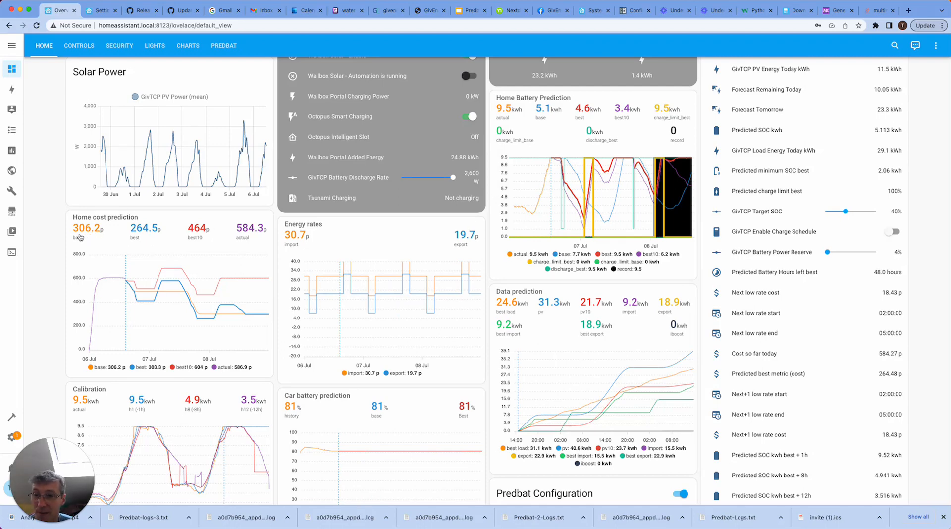
mouse_move(135, 237)
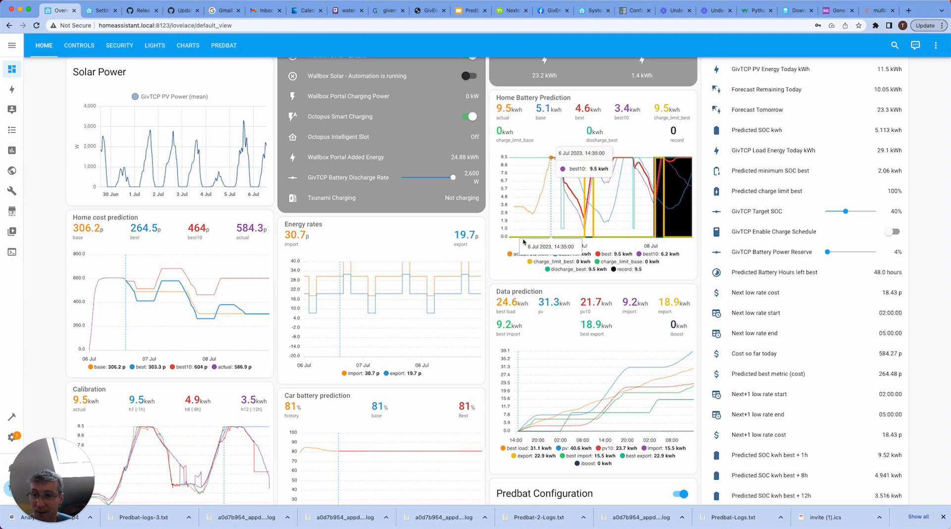
mouse_move(195, 311)
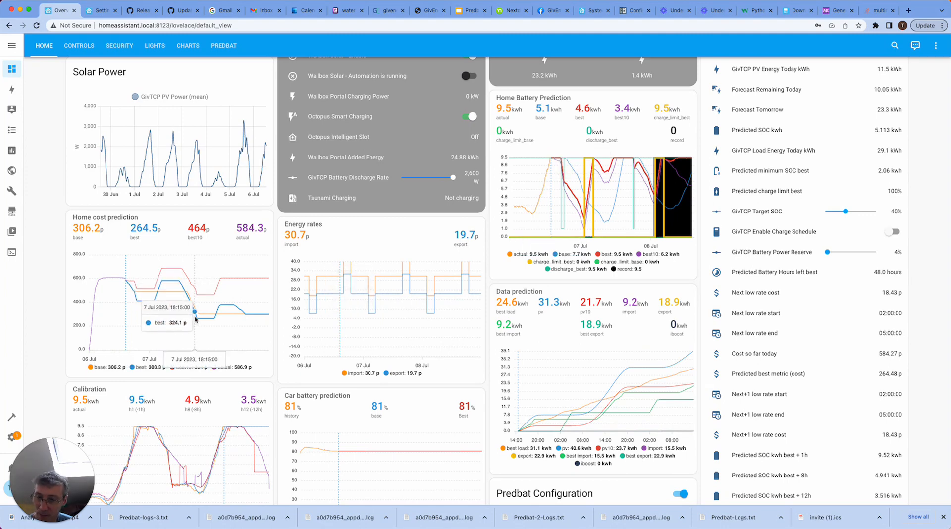
Step: Scroll down to the Calibration and Car battery charts and hide the forecast lines, leaving only actual
scroll(down, 3)
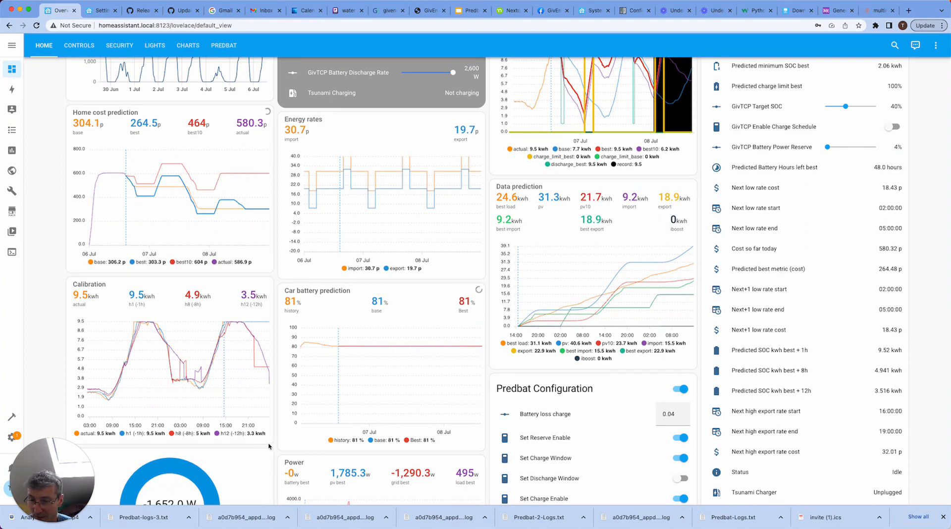
scroll(down, 3)
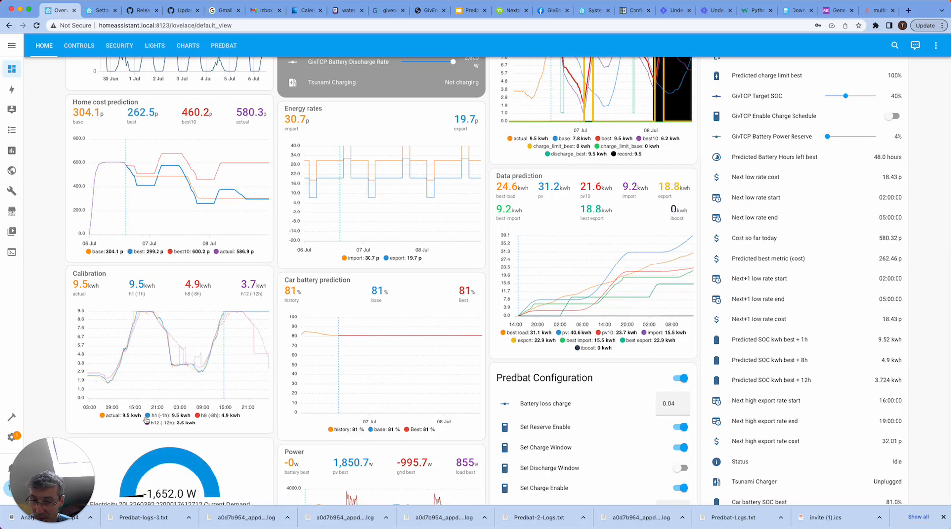
click(175, 415)
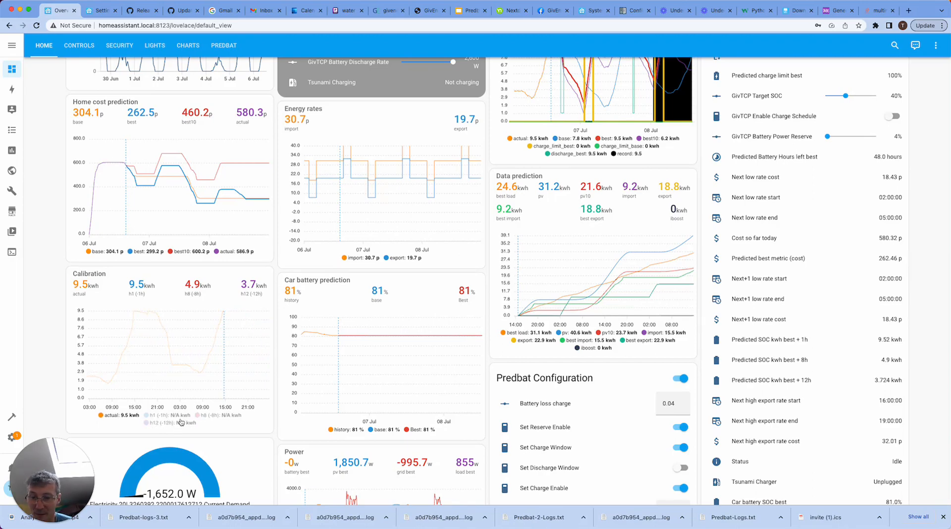
mouse_move(225, 313)
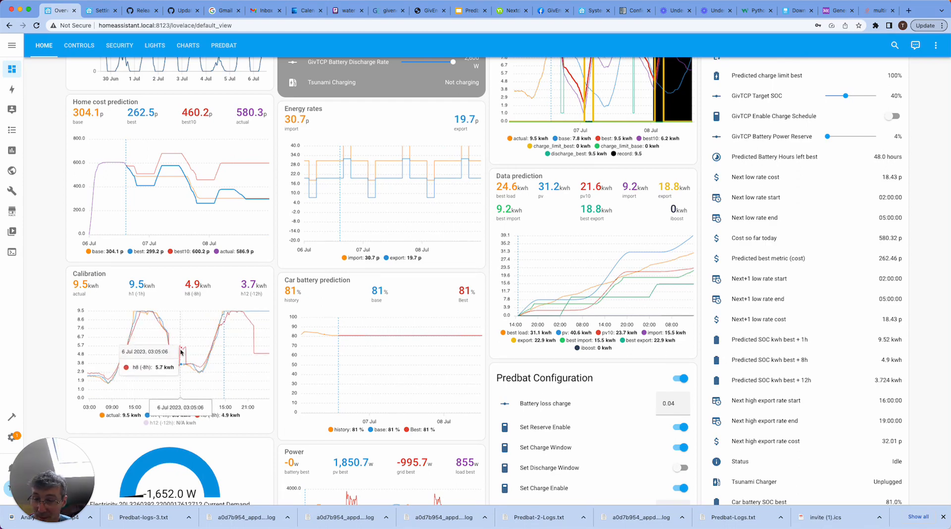
mouse_move(182, 349)
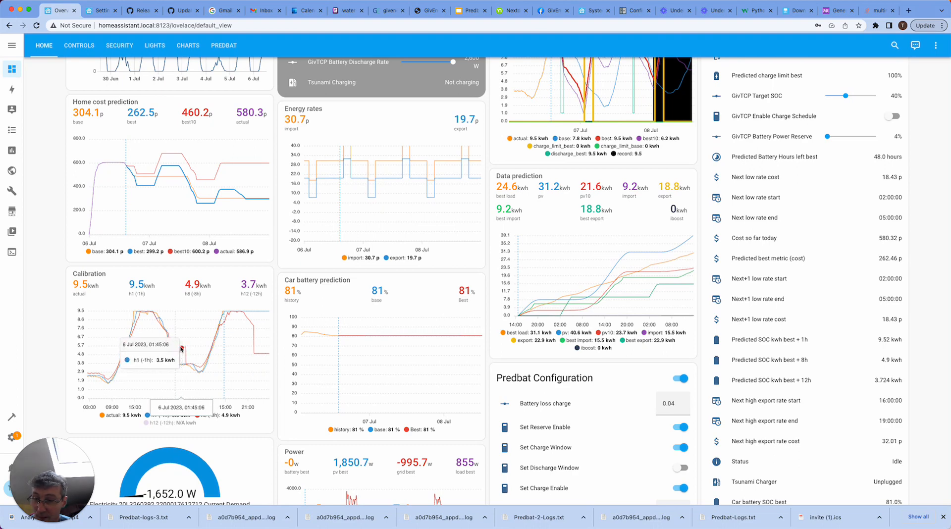
mouse_move(246, 440)
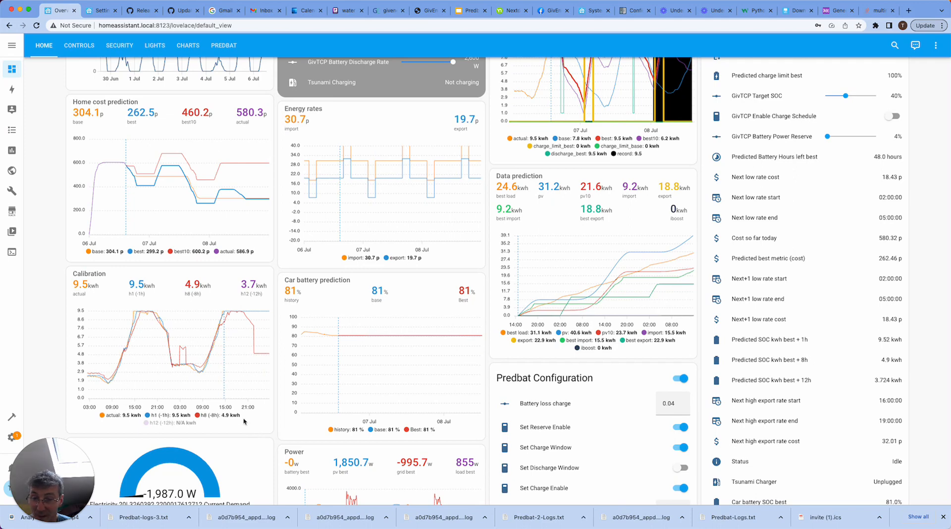
mouse_move(180, 351)
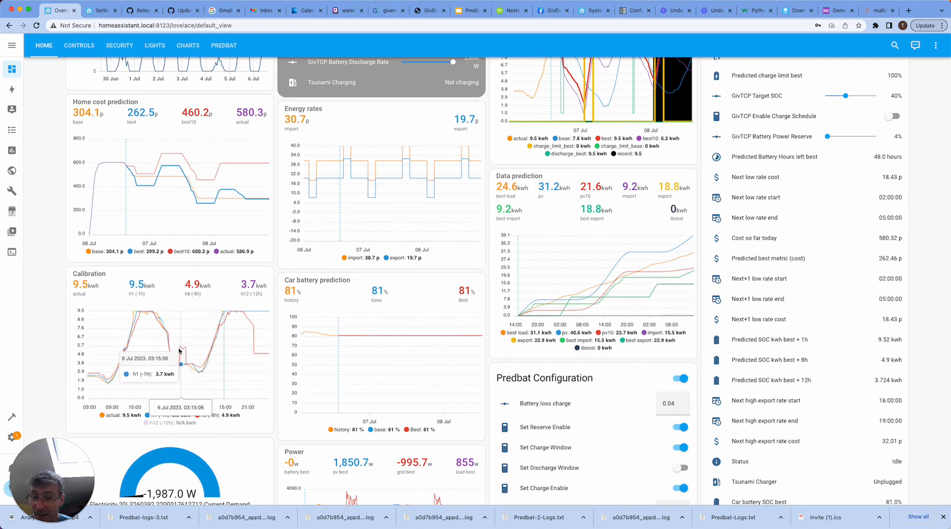
mouse_move(187, 350)
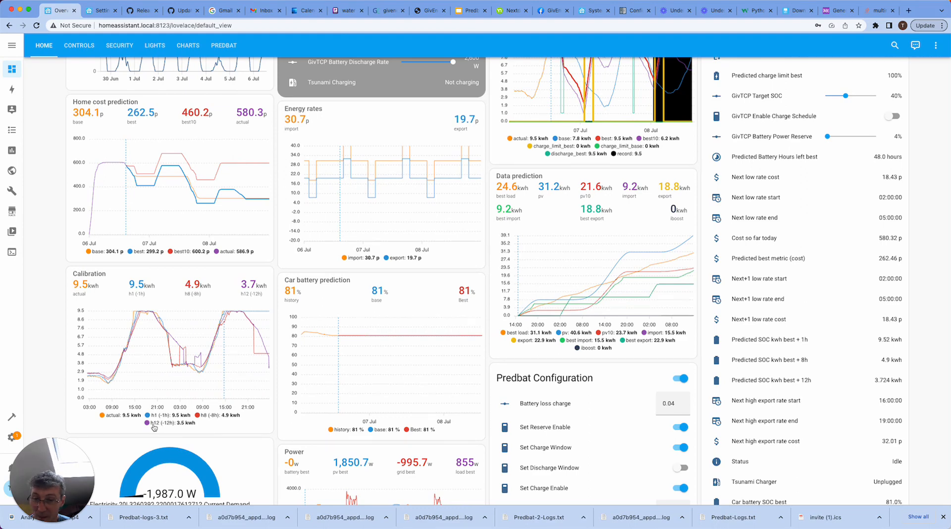
mouse_move(111, 362)
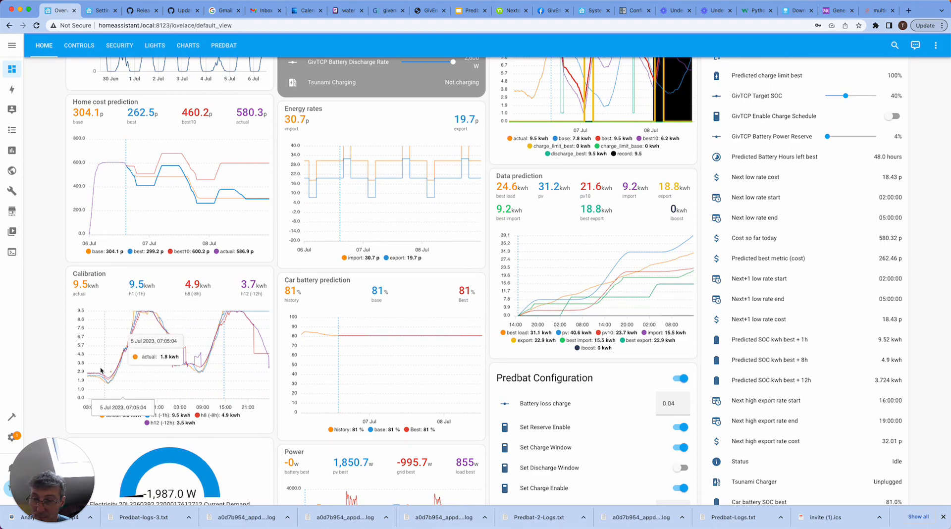
mouse_move(194, 362)
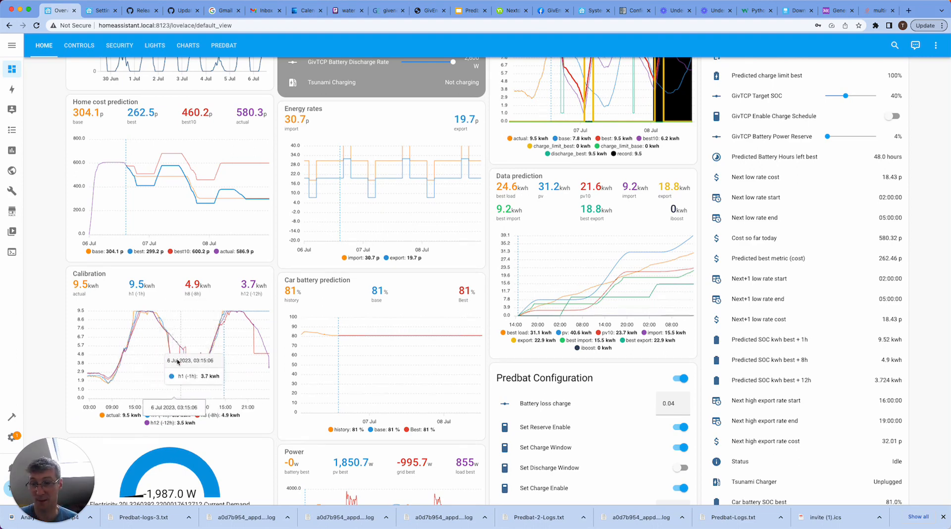
mouse_move(254, 424)
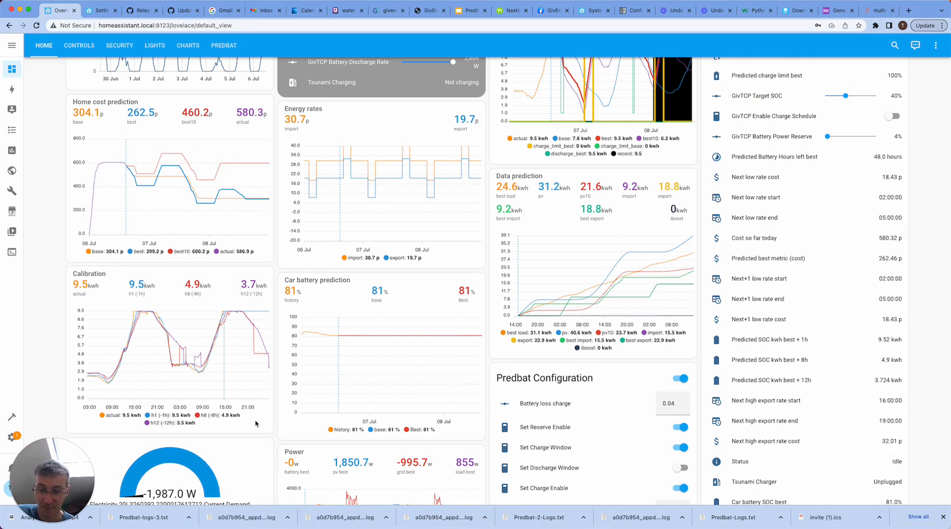
mouse_move(379, 303)
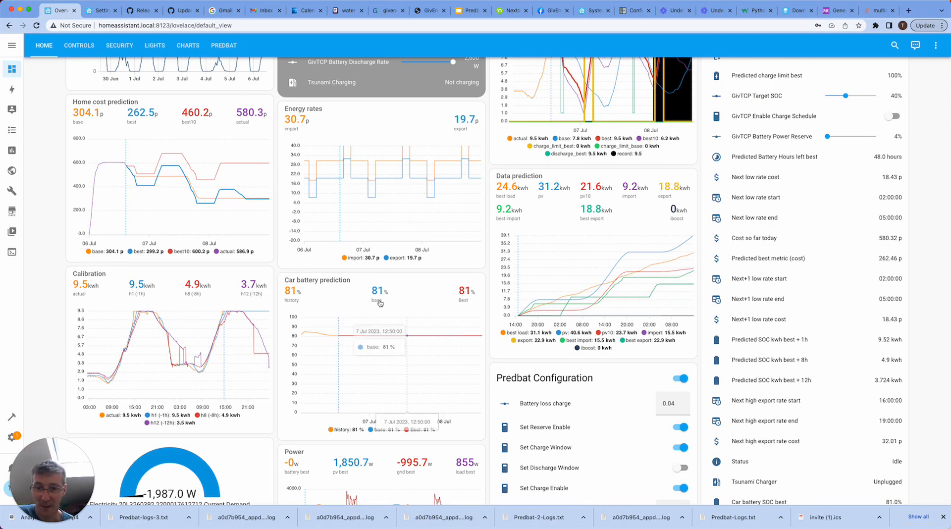
mouse_move(479, 314)
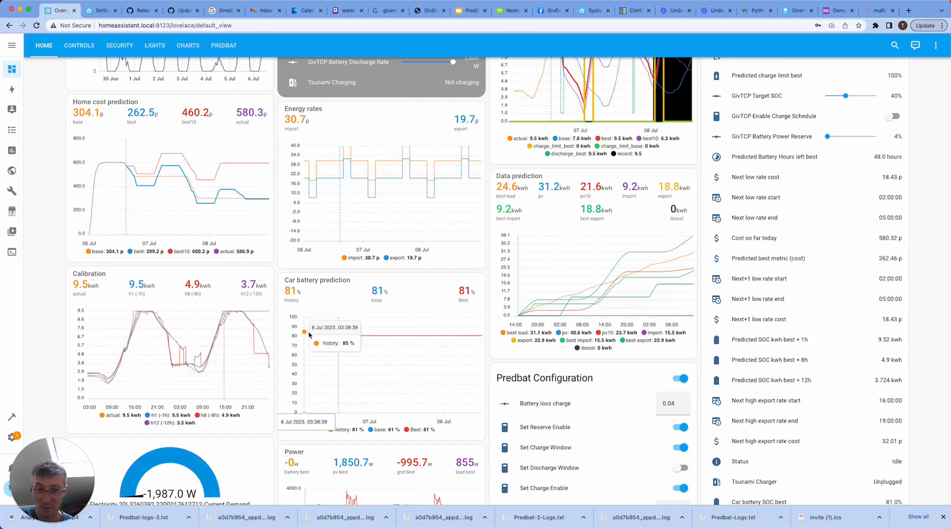
mouse_move(337, 336)
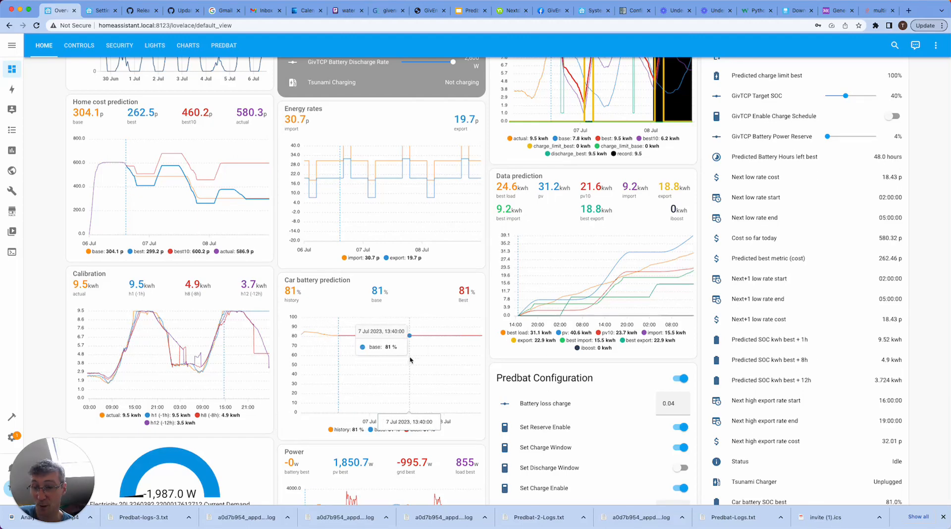
mouse_move(337, 335)
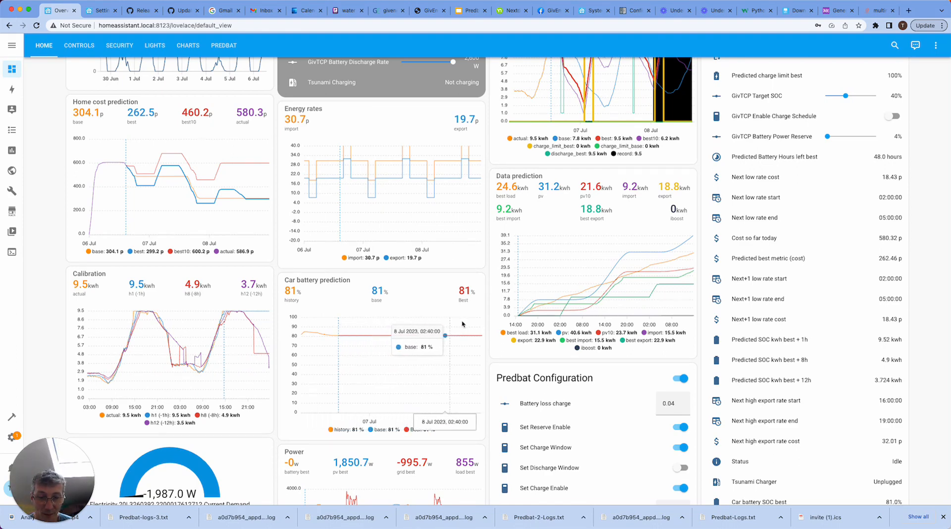
mouse_move(498, 399)
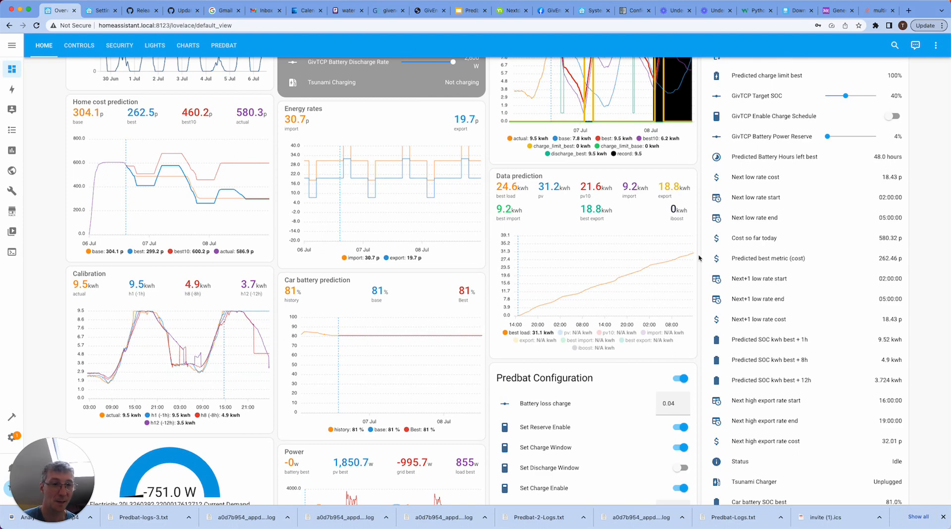
mouse_move(646, 273)
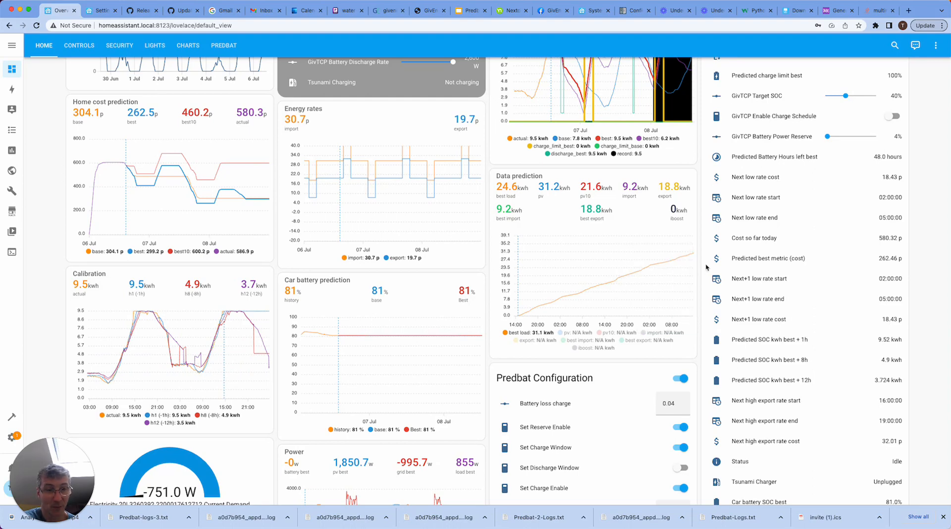
mouse_move(574, 340)
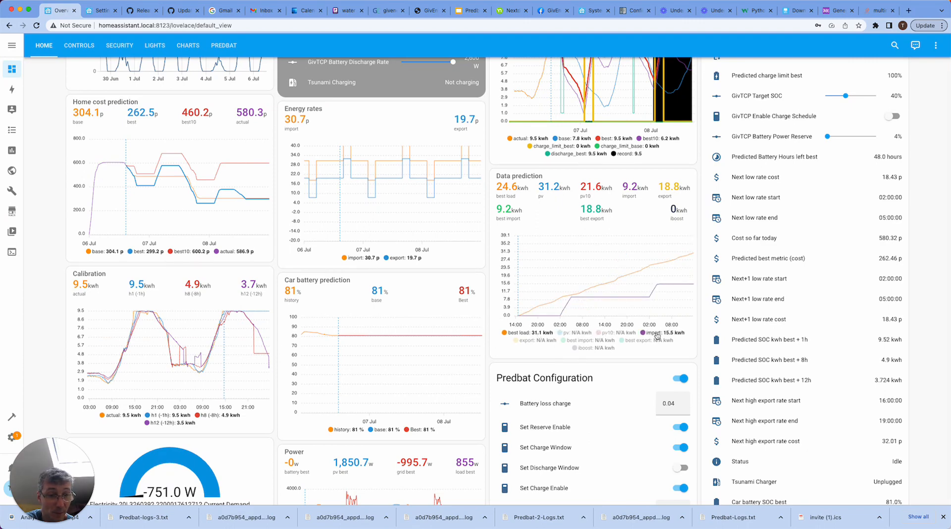
mouse_move(567, 318)
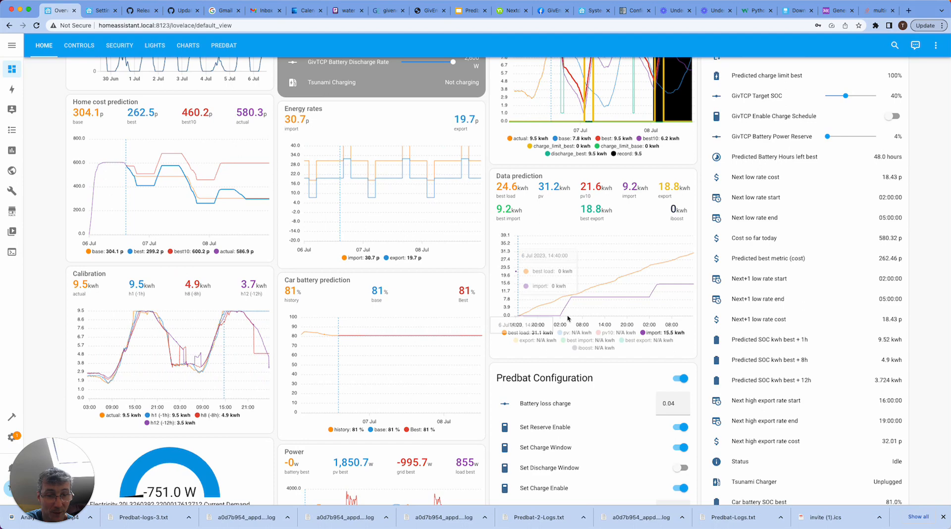
mouse_move(593, 301)
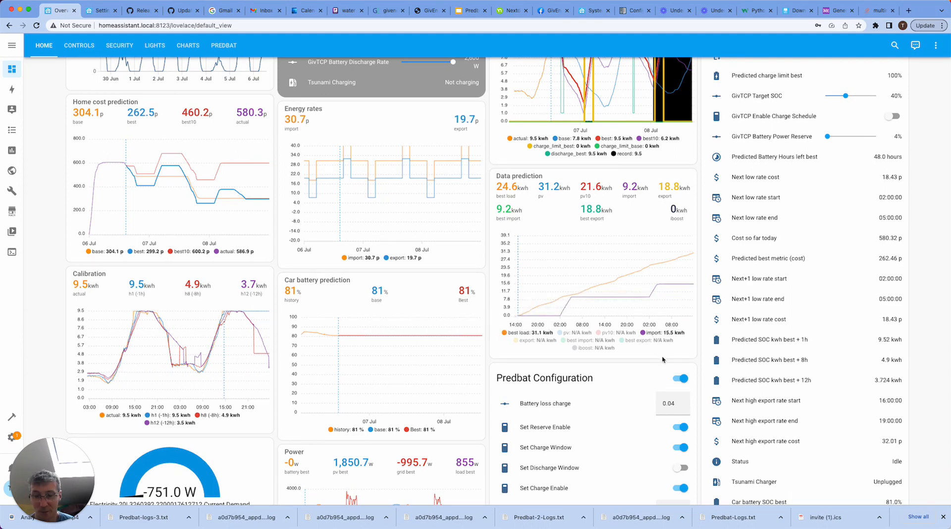
mouse_move(658, 352)
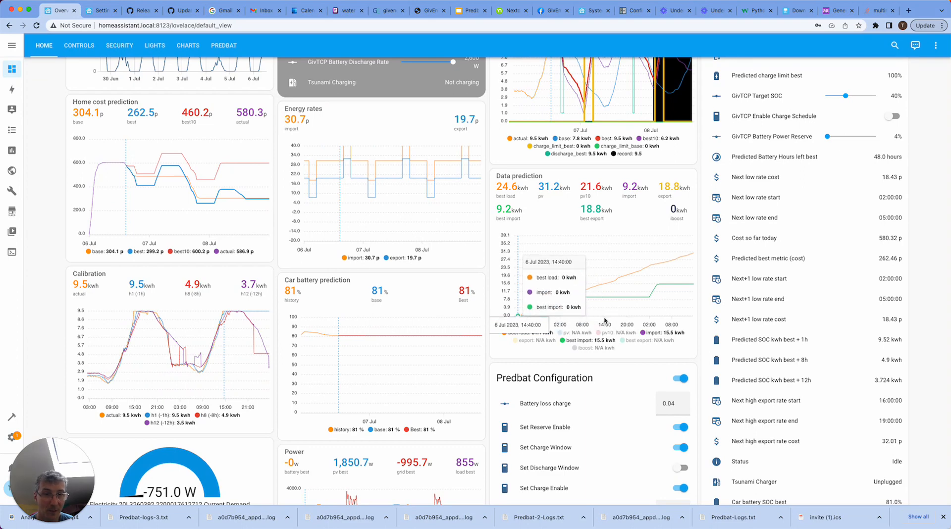
mouse_move(636, 346)
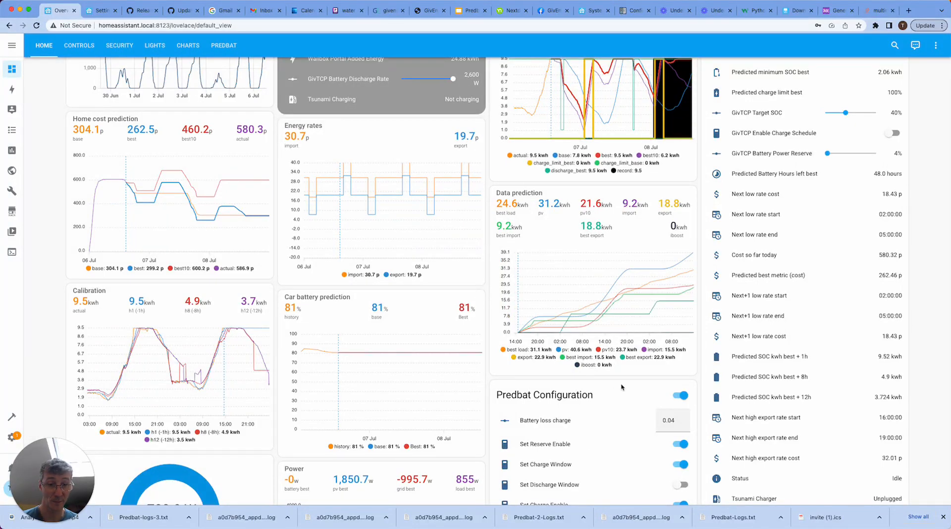
mouse_move(639, 375)
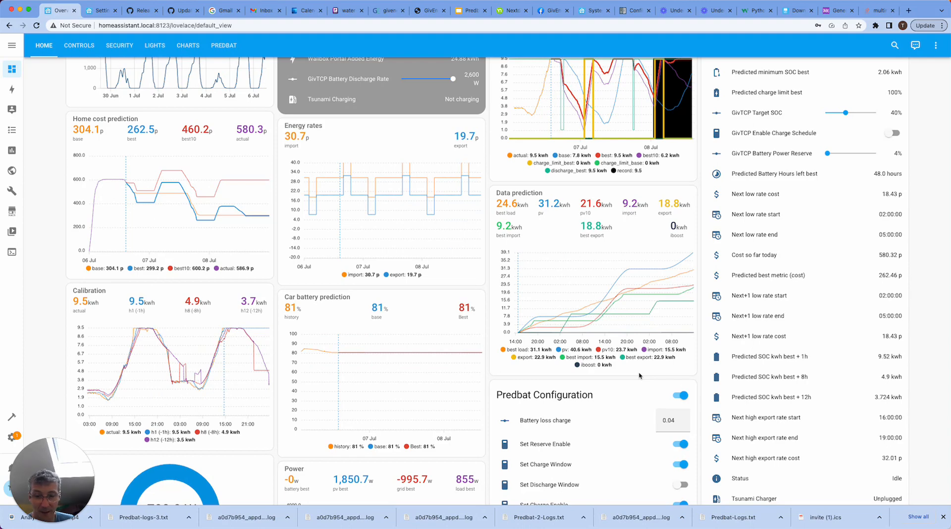
Step: Scroll down to the Power chart and hide its load best series
scroll(down, 3)
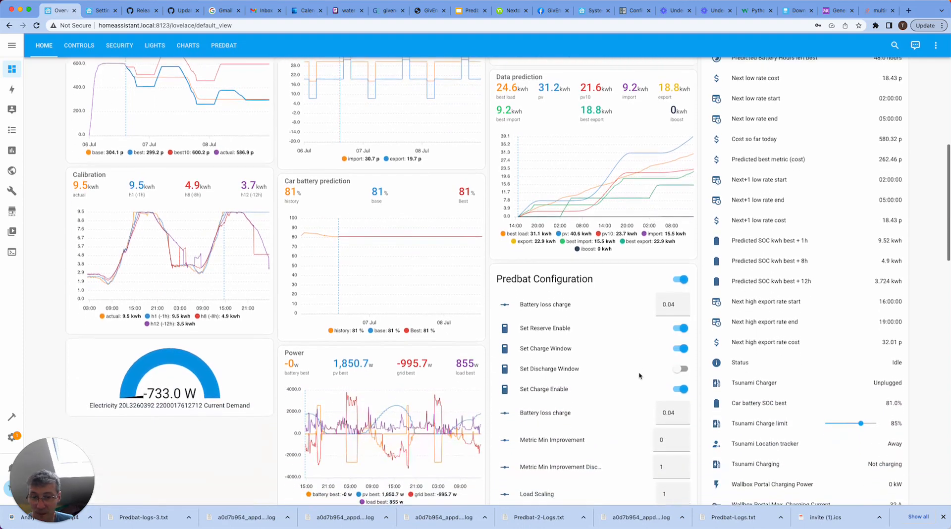
scroll(down, 3)
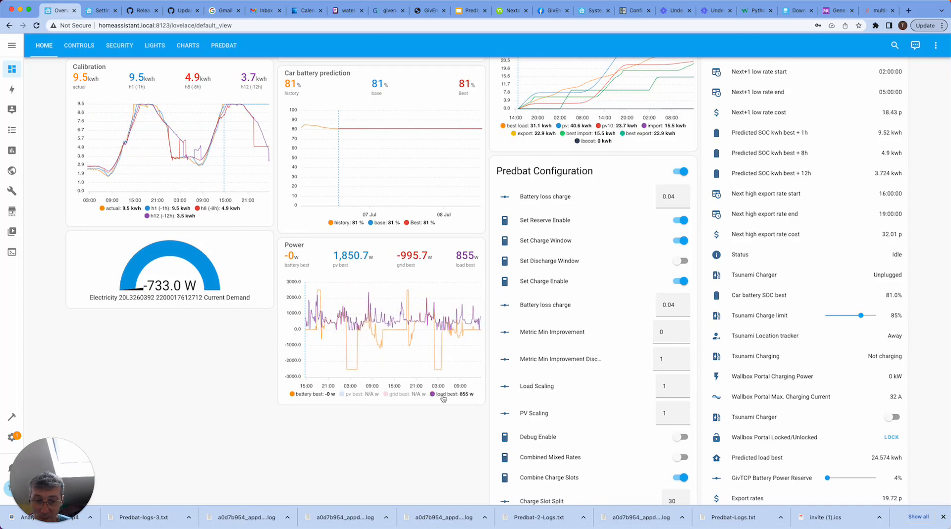
click(461, 394)
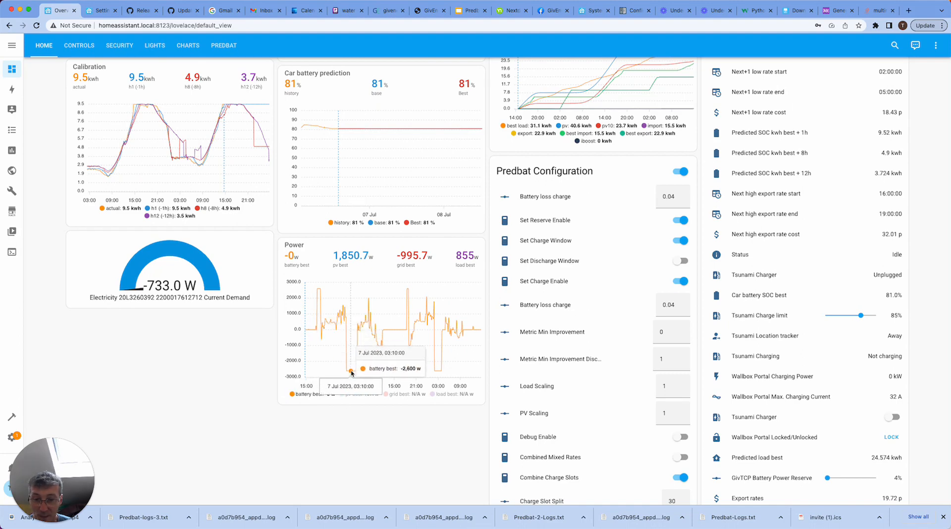
mouse_move(356, 371)
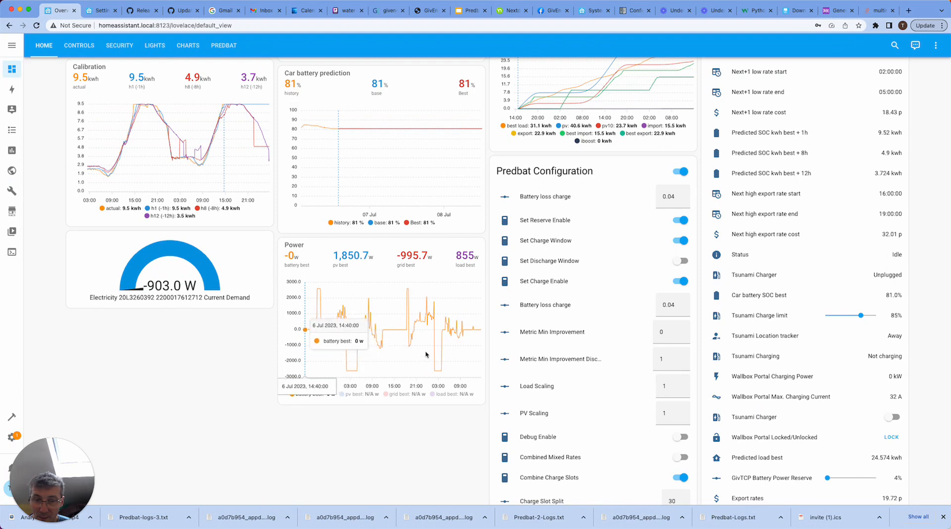
mouse_move(348, 372)
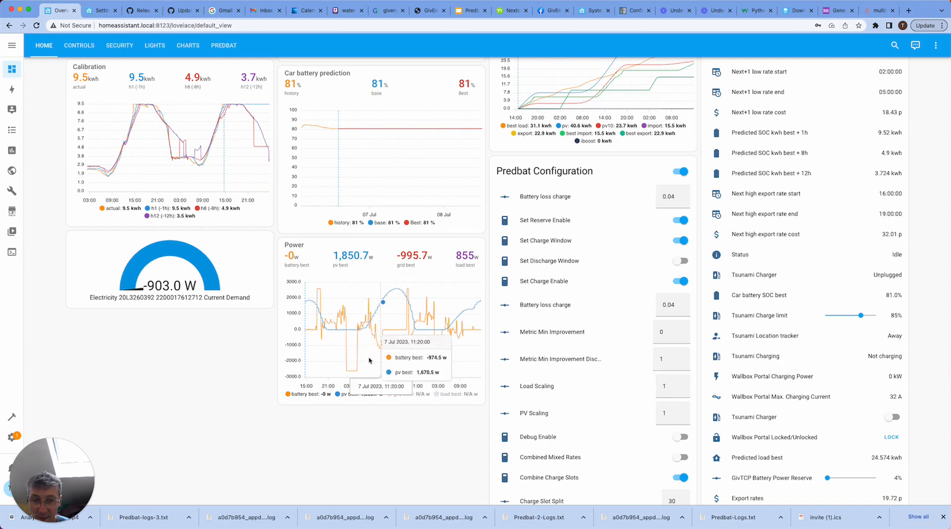
mouse_move(384, 346)
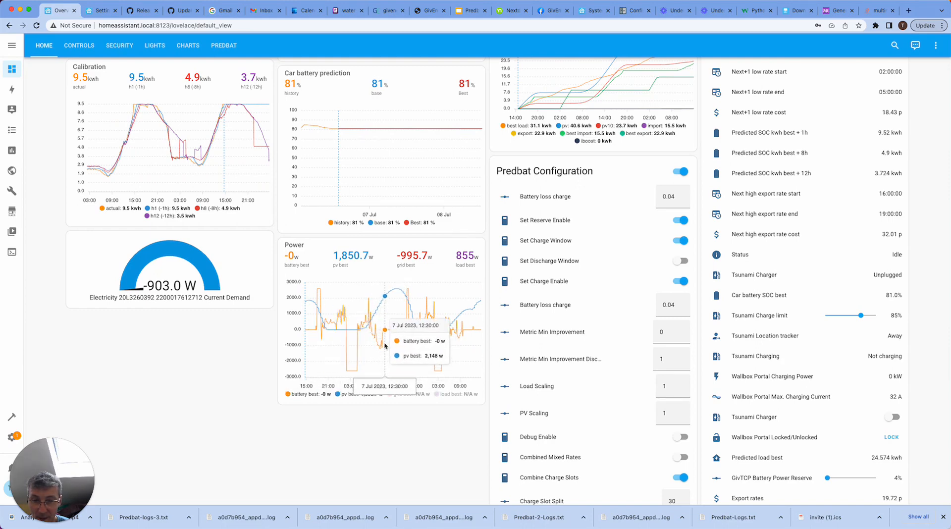
mouse_move(388, 330)
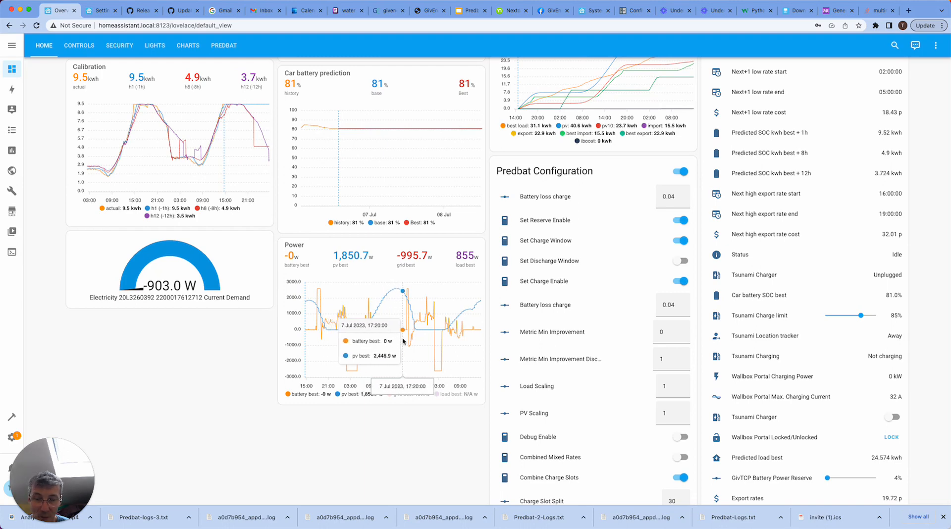
mouse_move(433, 496)
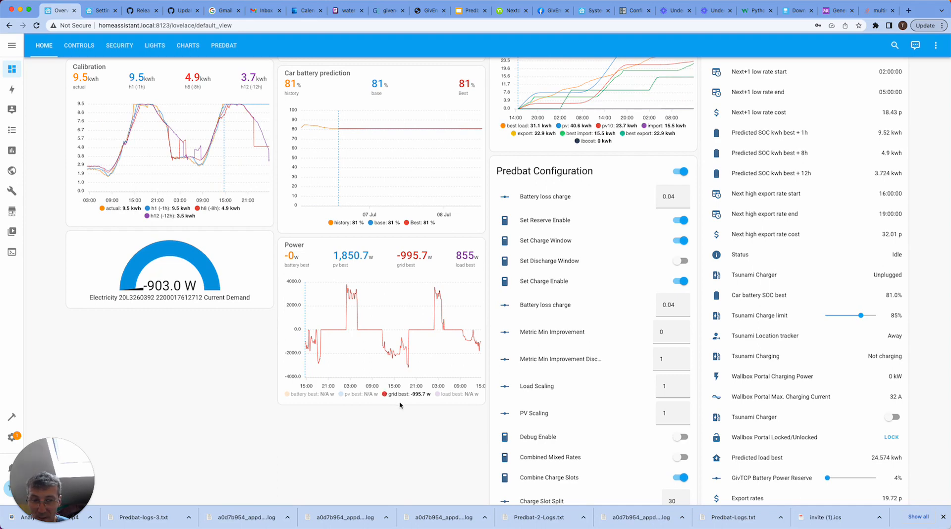
mouse_move(309, 337)
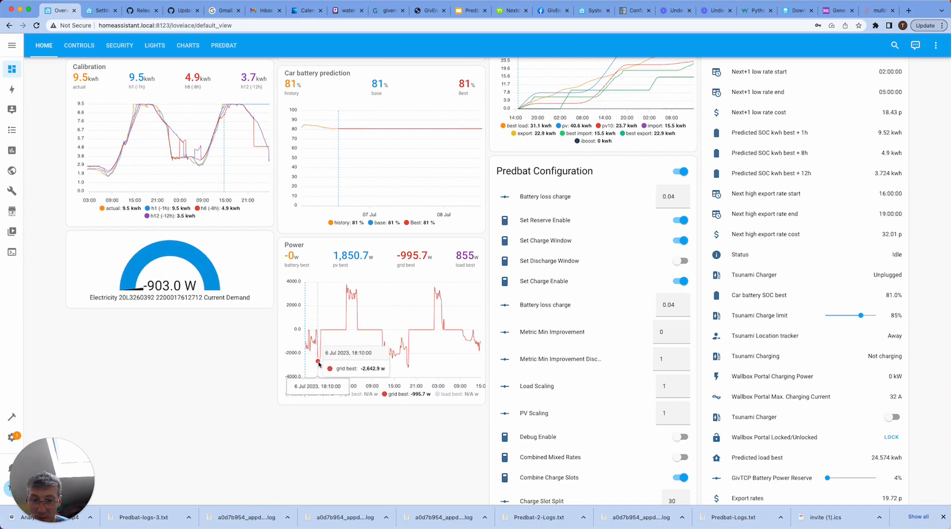
mouse_move(319, 364)
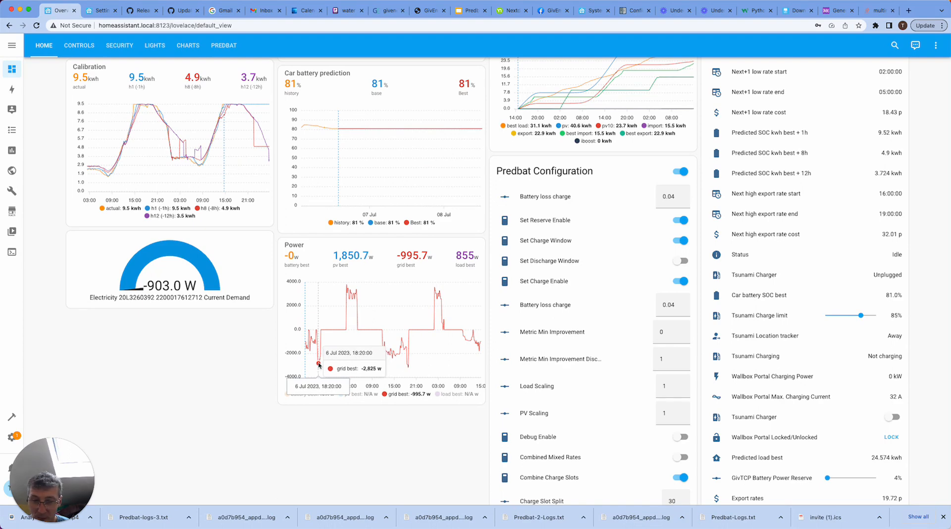
Step: Scroll through the dashboard around the Power chart while inspecting the grid best forecast
scroll(down, 3)
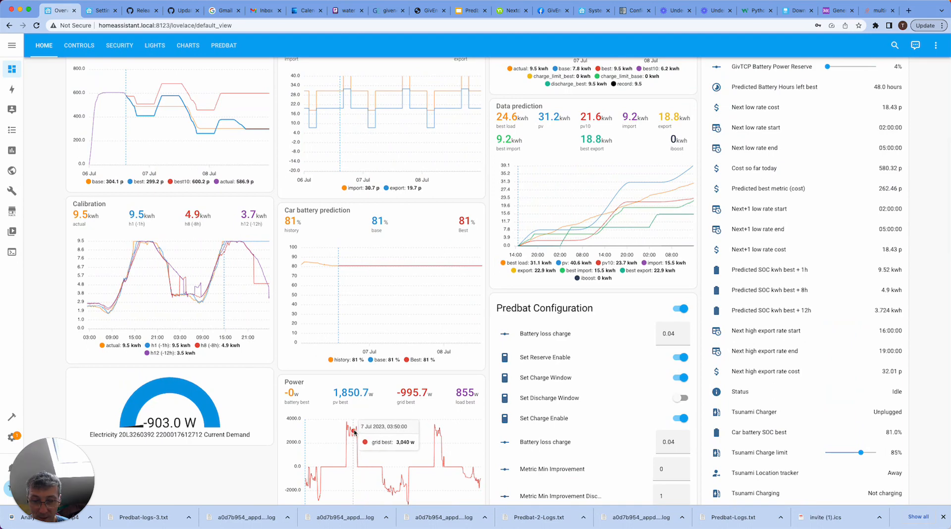
scroll(down, 3)
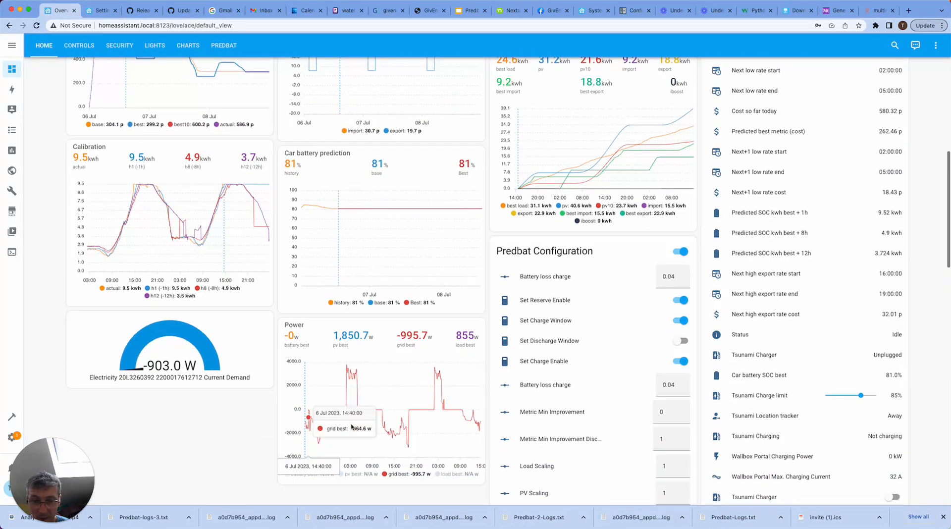
scroll(down, 3)
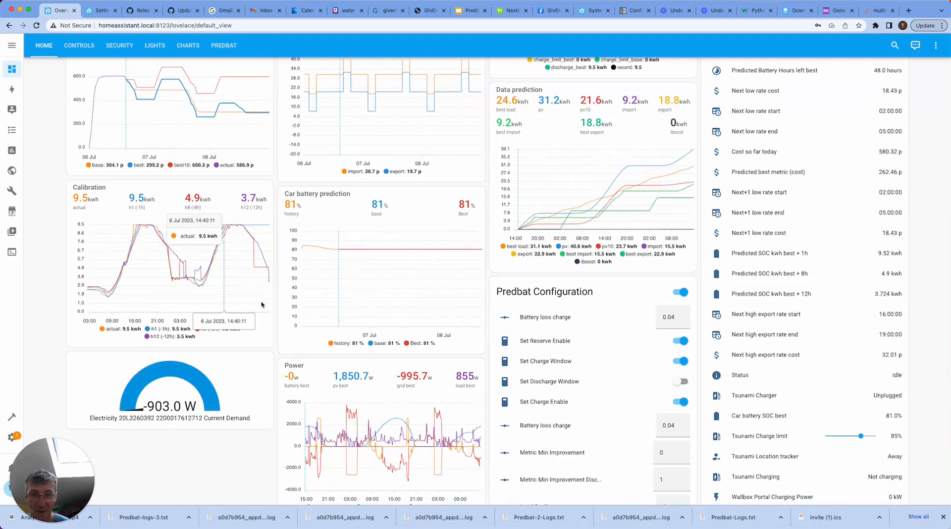
scroll(down, 3)
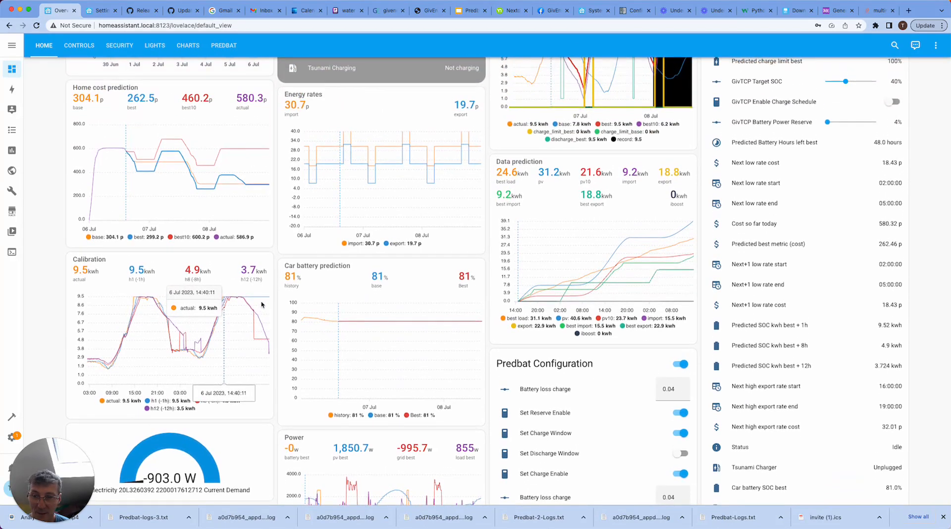